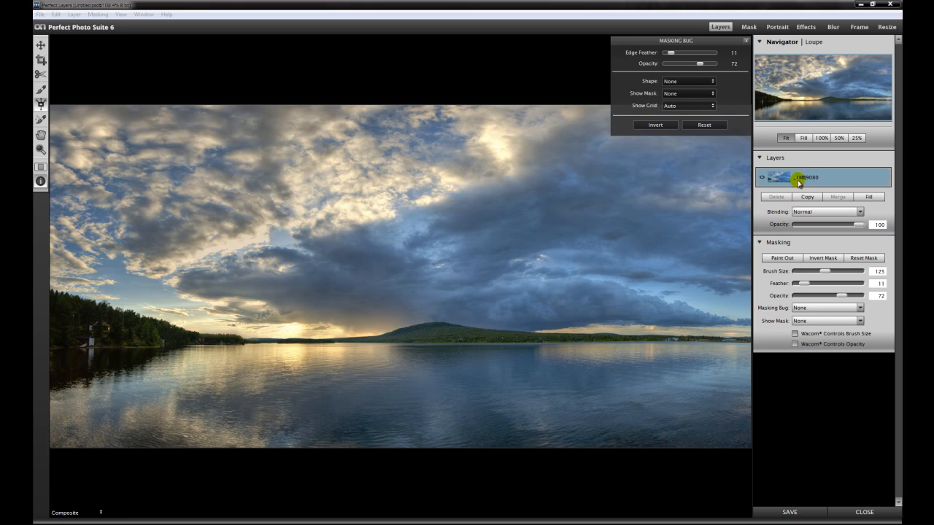
pyautogui.moveTo(782, 158)
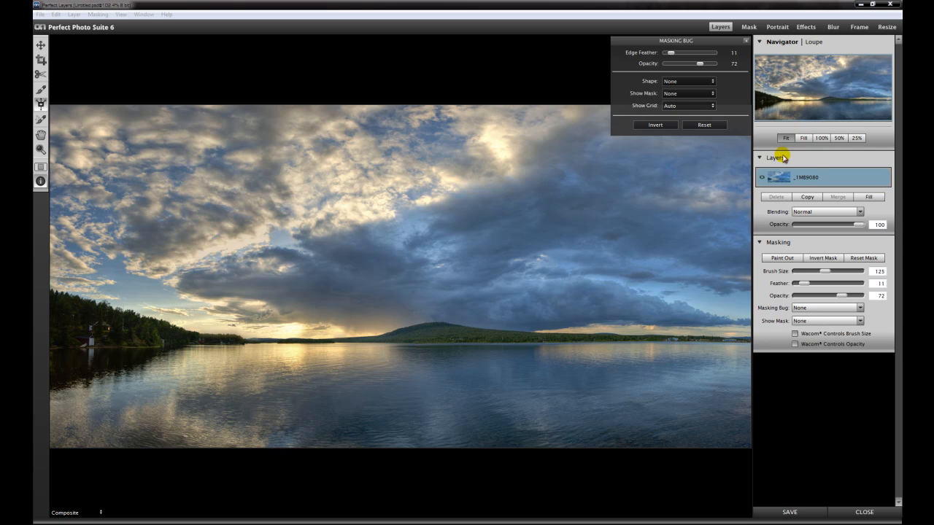
pyautogui.moveTo(805, 157)
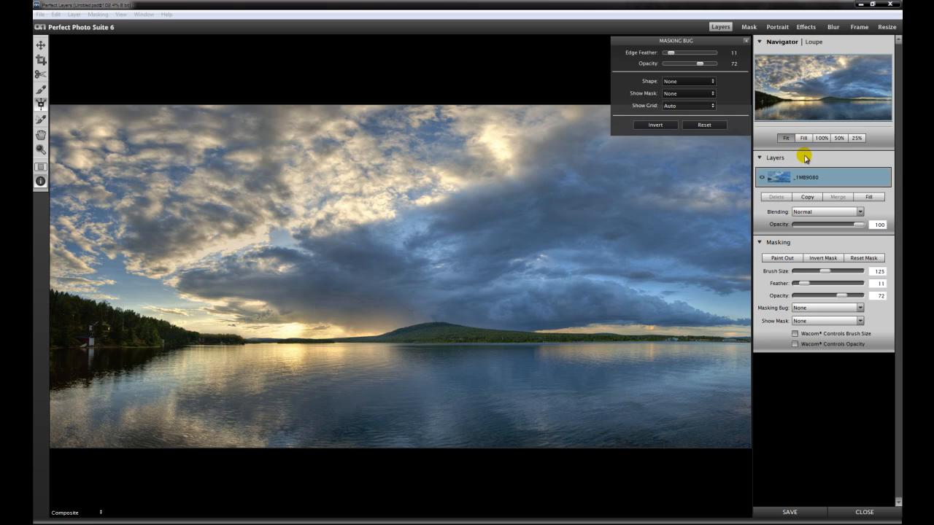
pyautogui.moveTo(795, 170)
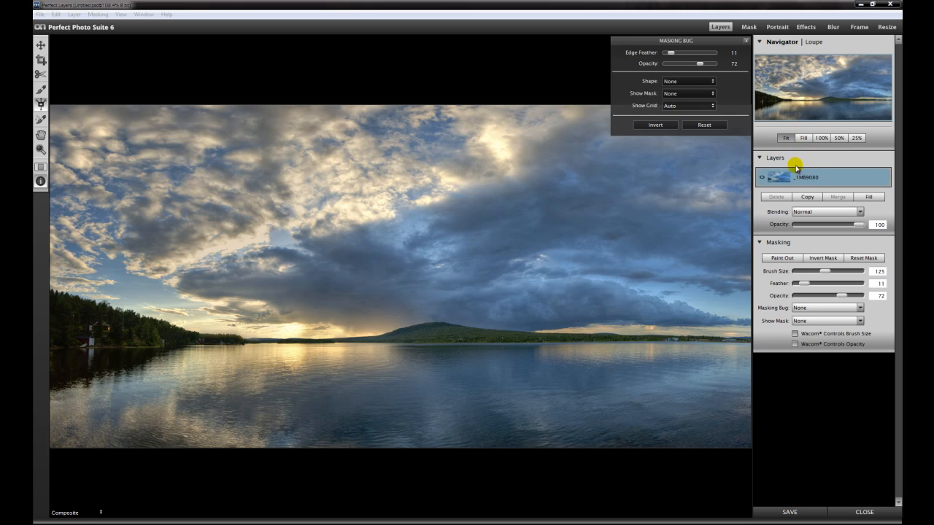
pyautogui.moveTo(809, 266)
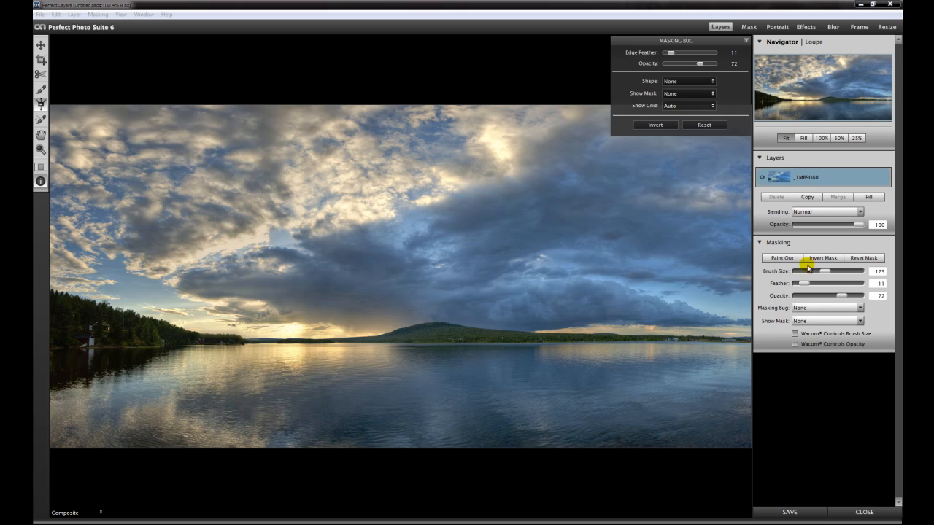
pyautogui.moveTo(825, 415)
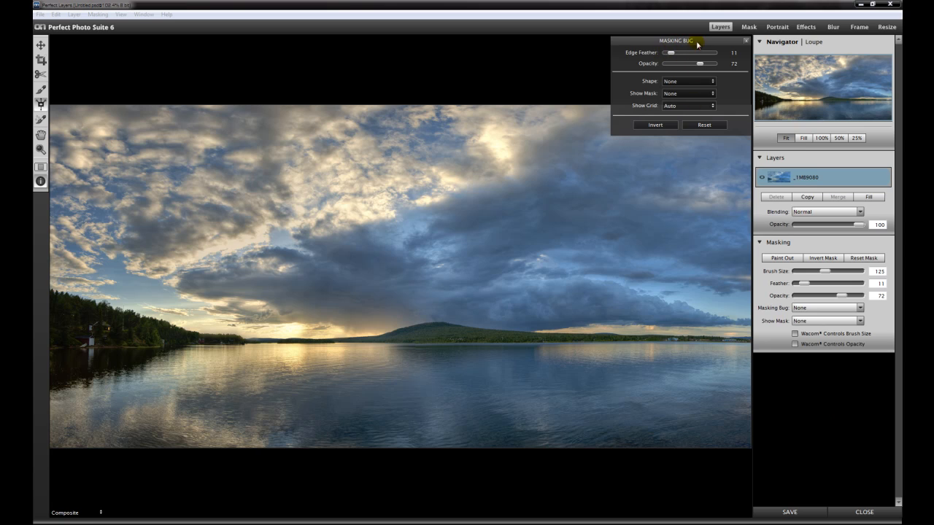
pyautogui.moveTo(793, 421)
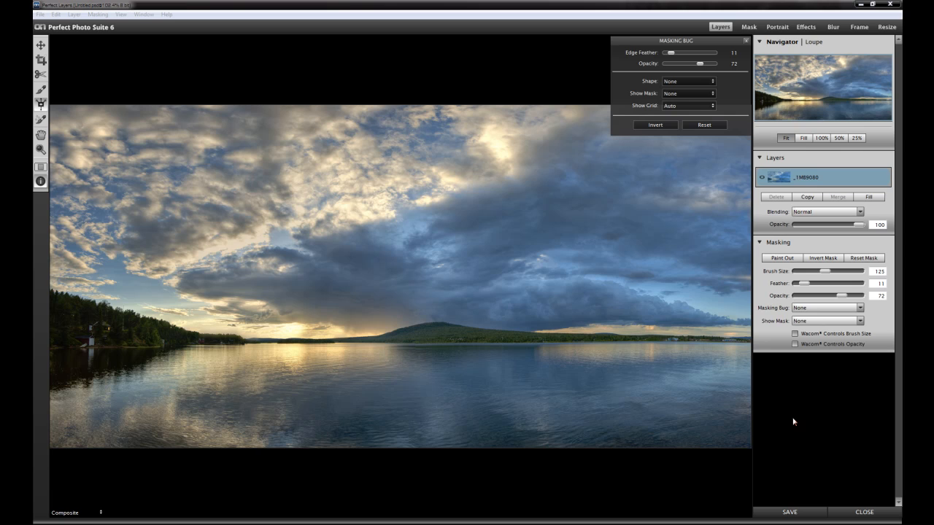
pyautogui.moveTo(162, 350)
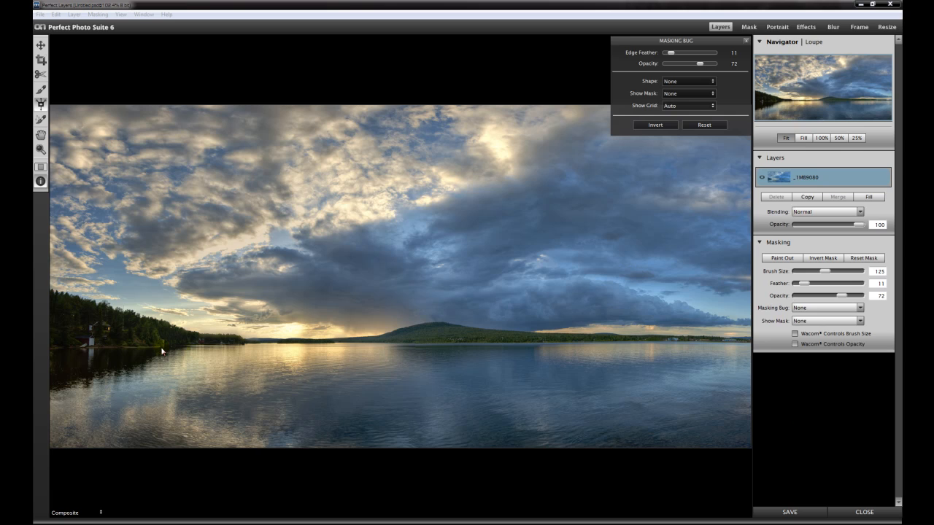
pyautogui.moveTo(536, 347)
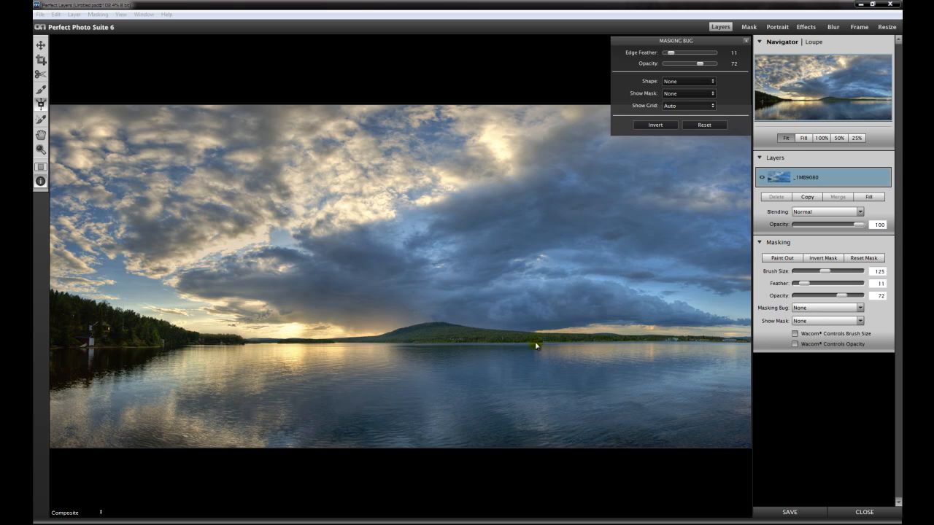
pyautogui.moveTo(722, 241)
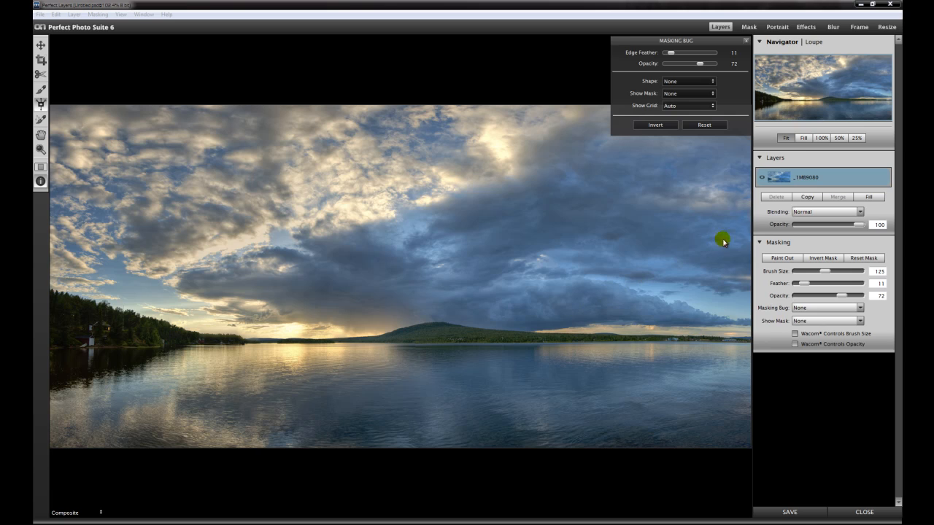
pyautogui.moveTo(738, 414)
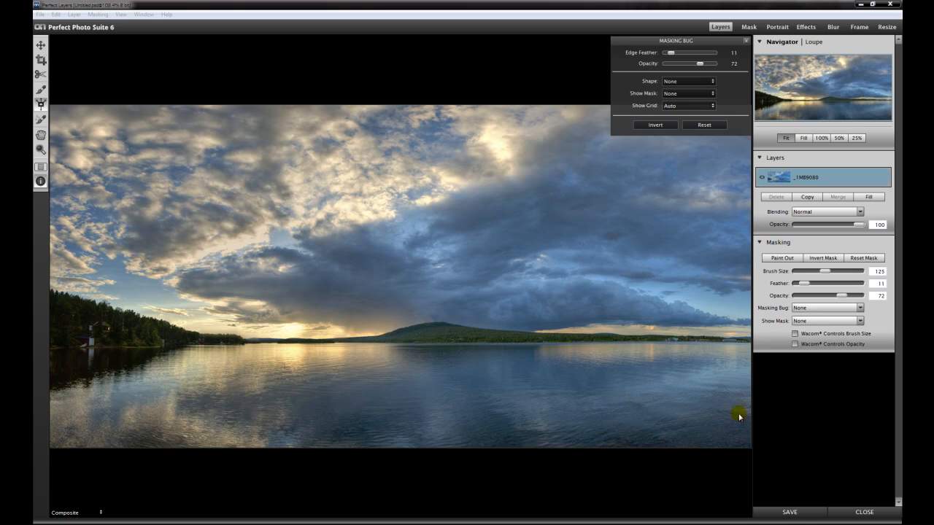
pyautogui.moveTo(444, 350)
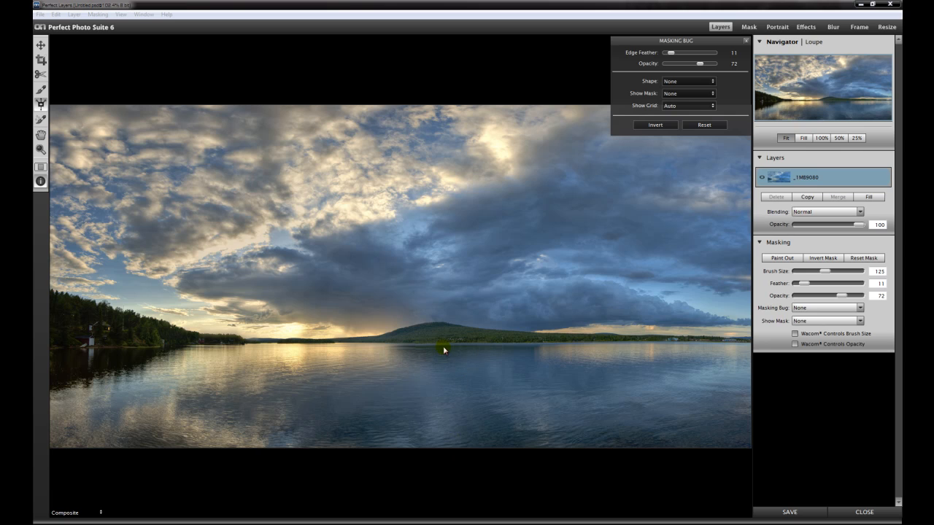
pyautogui.moveTo(797, 400)
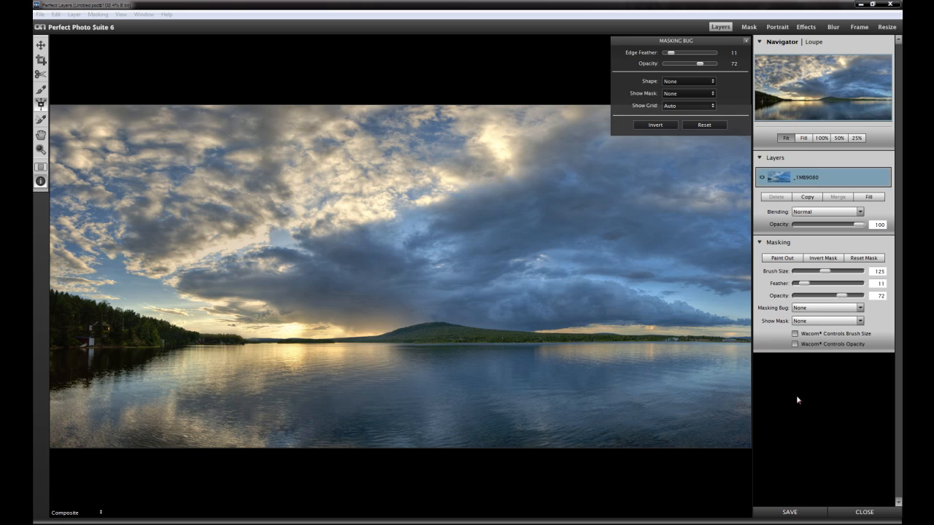
pyautogui.moveTo(813, 374)
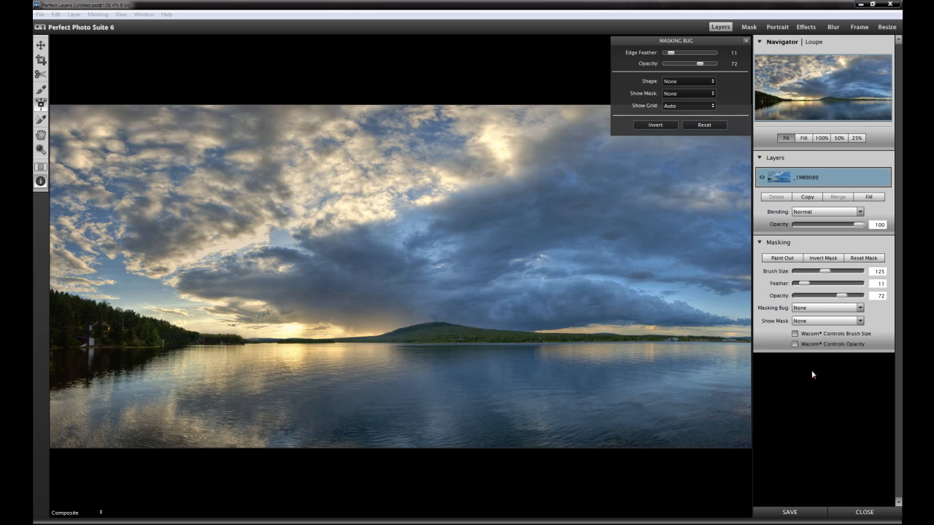
pyautogui.moveTo(811, 361)
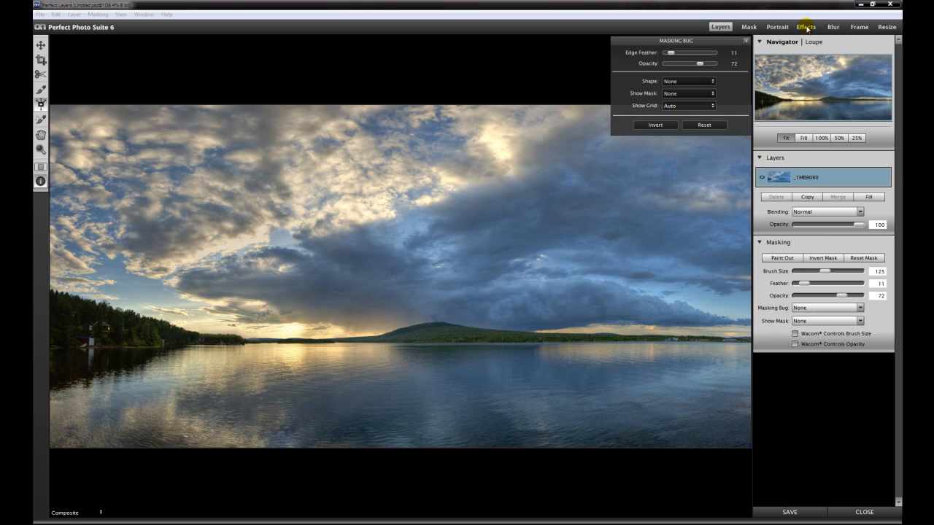
# Step: Add a Tone Enhancer effect to the photo's effects stack in the Effects module
pyautogui.click(805, 27)
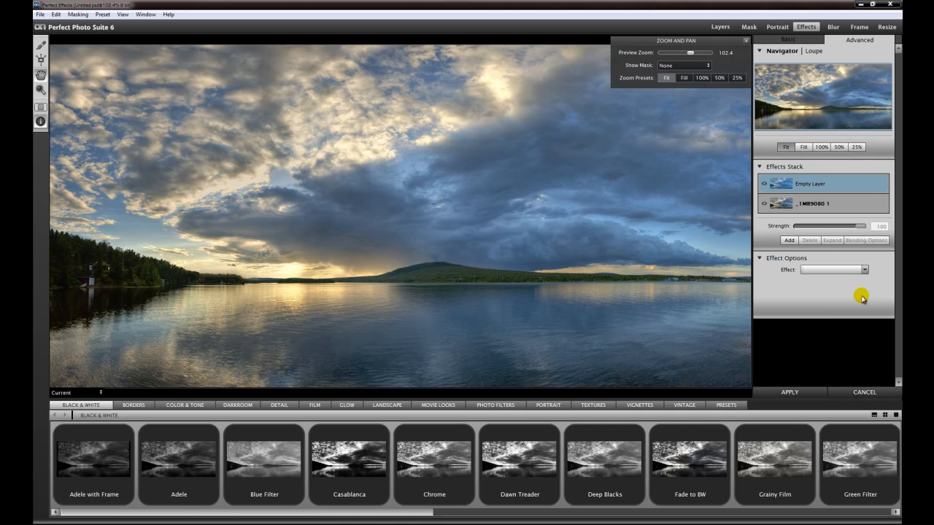
pyautogui.moveTo(854, 298)
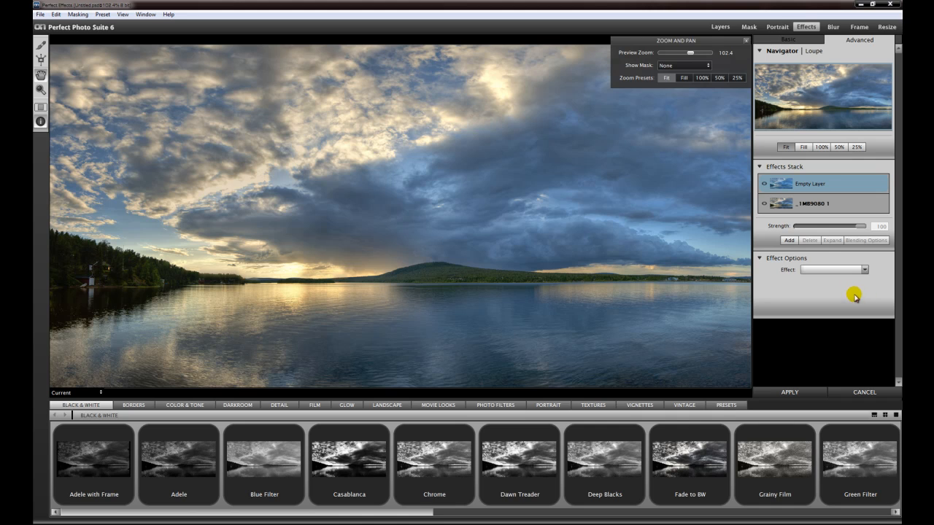
pyautogui.moveTo(770, 260)
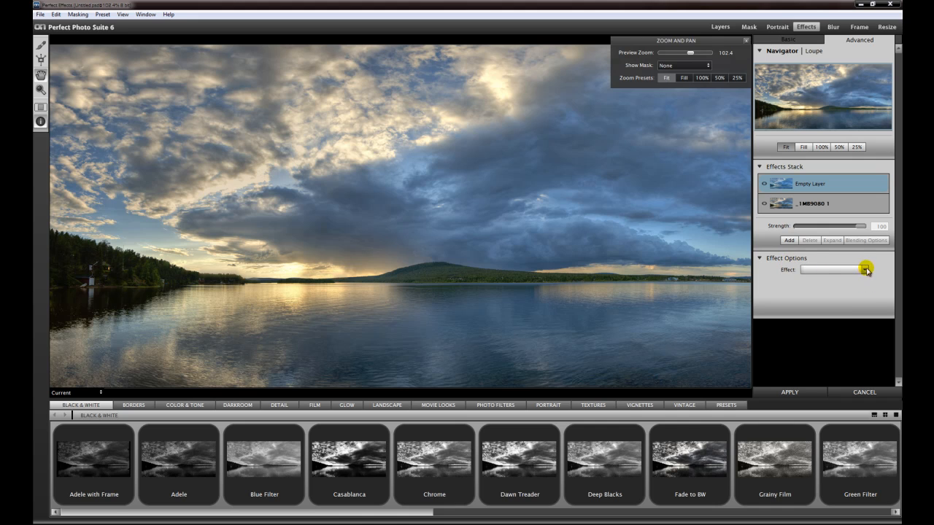
pyautogui.click(866, 269)
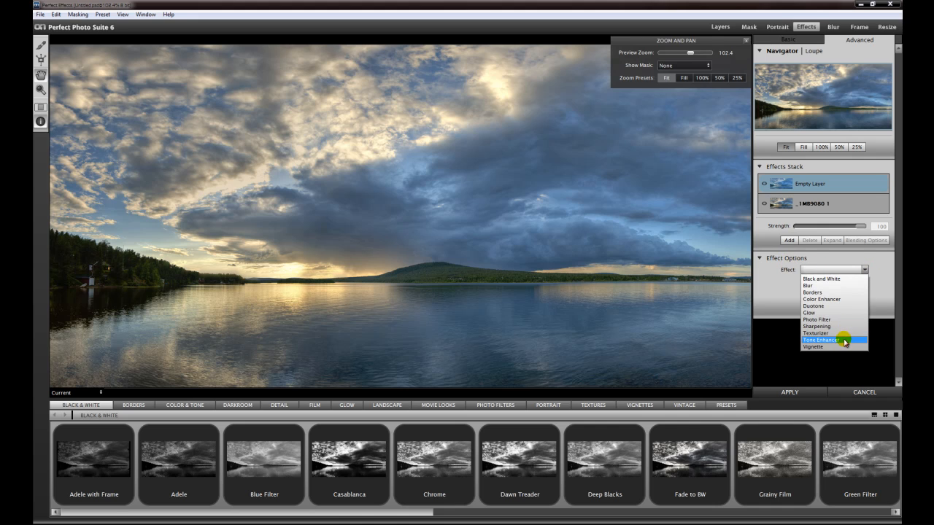
pyautogui.click(819, 340)
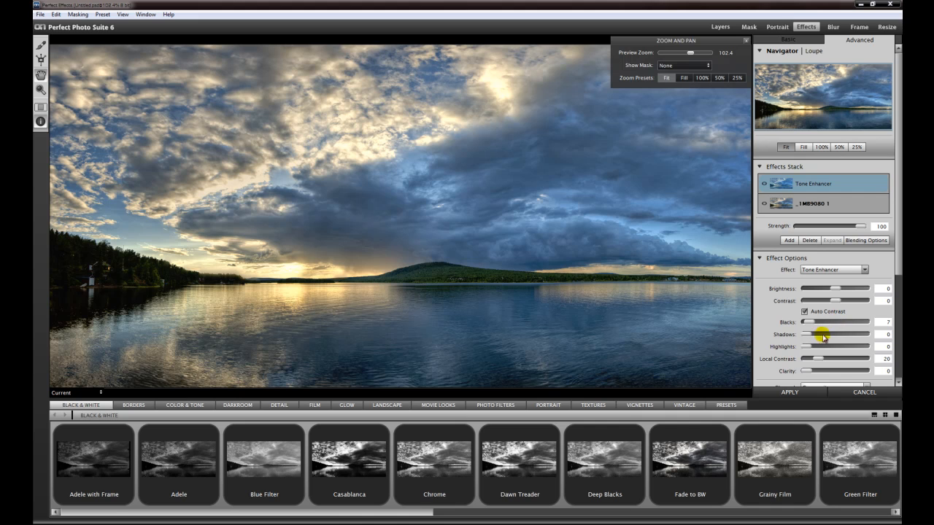
# Step: Raise local contrast and contrast, pull down highlights and blacks, with auto contrast off
pyautogui.moveTo(834, 359); pyautogui.dragTo(864, 359)
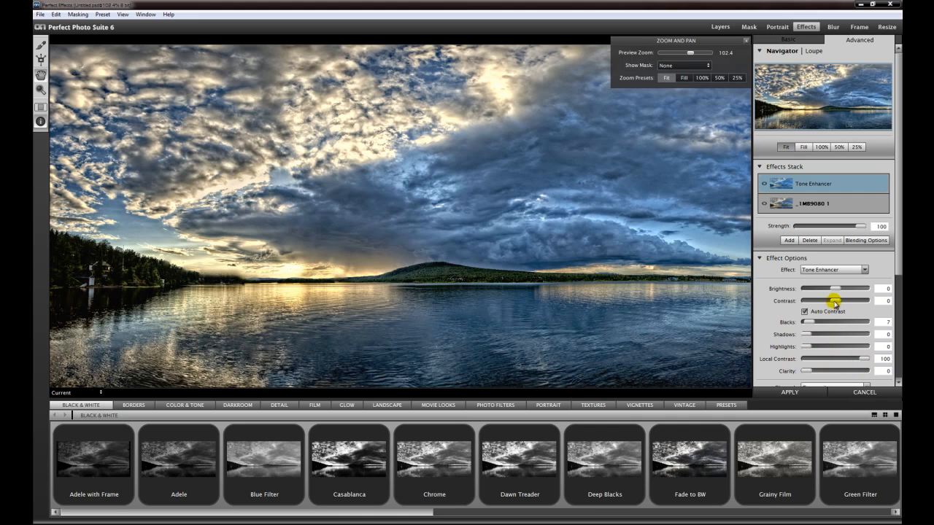
pyautogui.moveTo(832, 301); pyautogui.dragTo(847, 300)
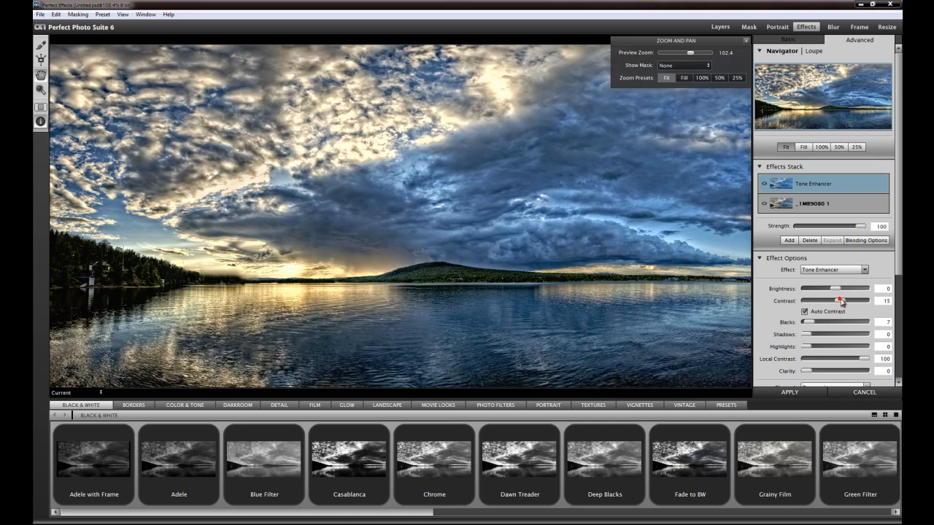
pyautogui.moveTo(838, 300); pyautogui.dragTo(839, 301)
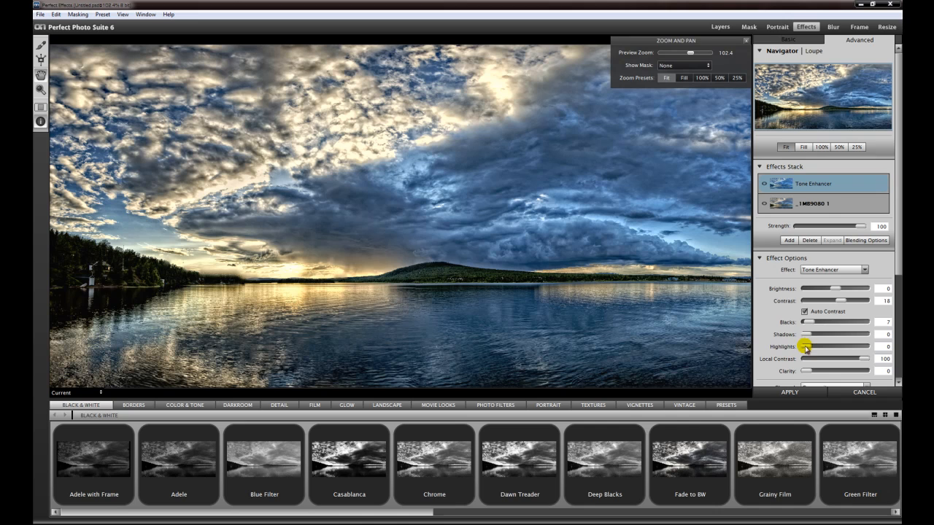
pyautogui.moveTo(805, 347); pyautogui.dragTo(820, 347)
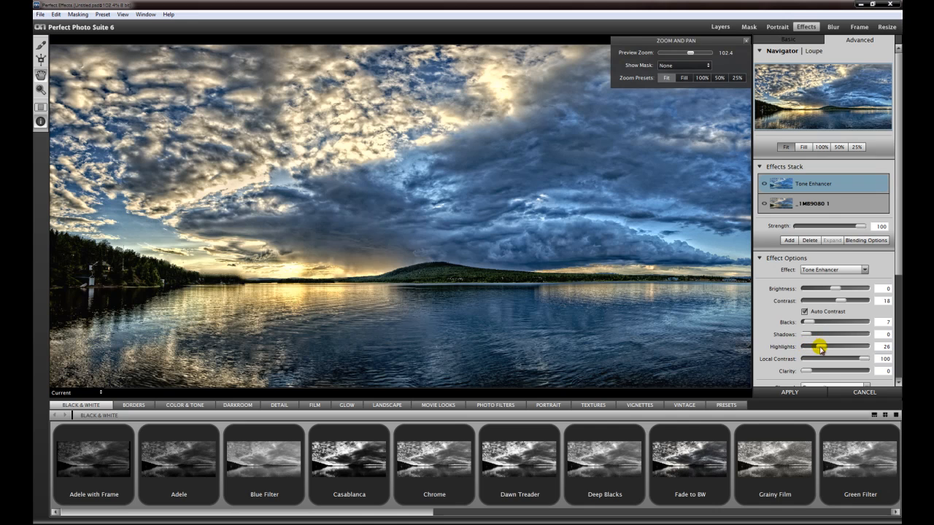
pyautogui.moveTo(817, 347); pyautogui.dragTo(824, 347)
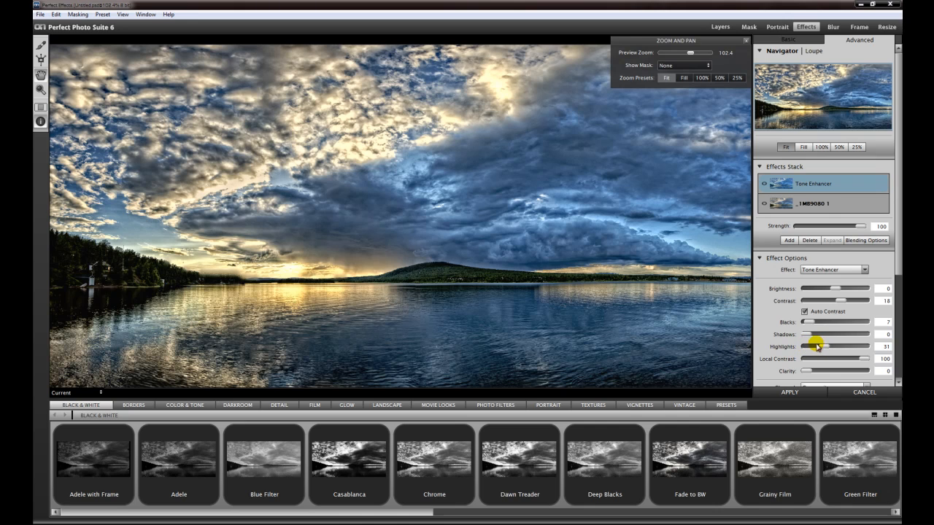
pyautogui.moveTo(824, 323); pyautogui.dragTo(808, 323)
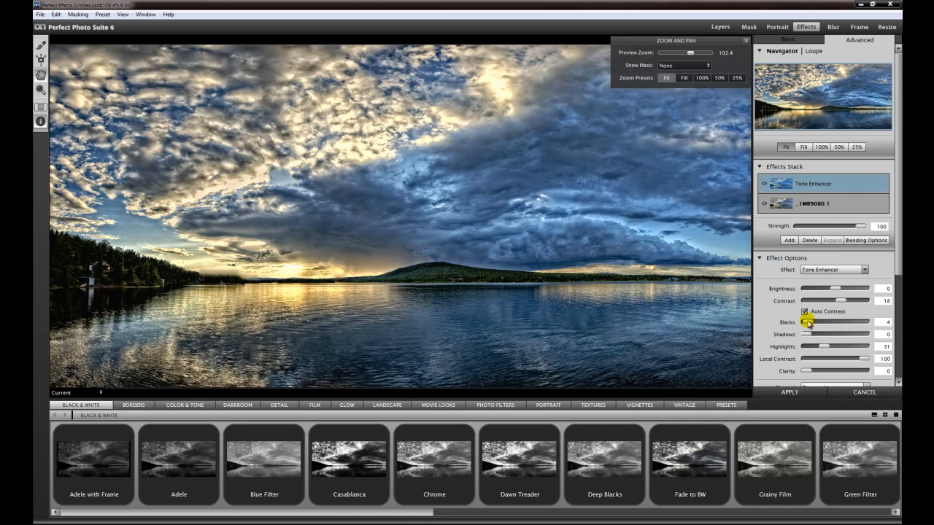
pyautogui.click(805, 312)
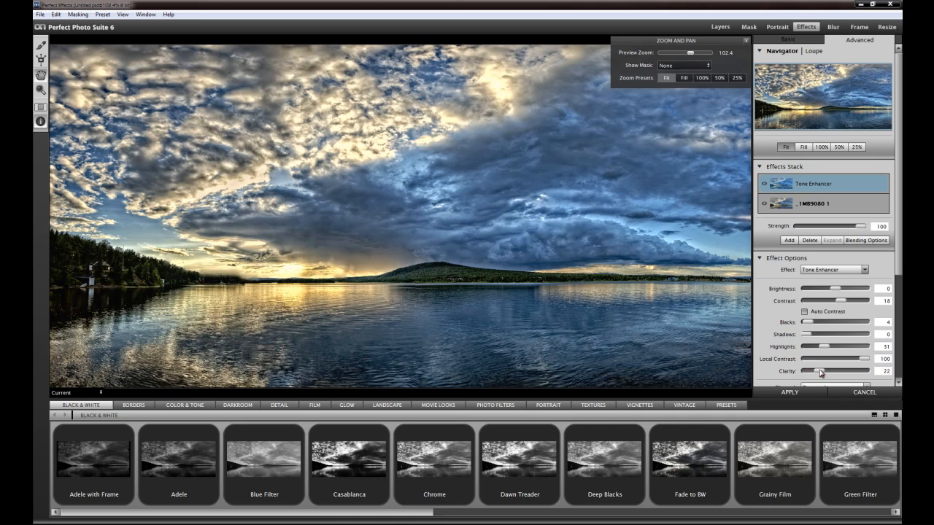
# Step: Increase Clarity for crisper cloud and water detail
pyautogui.moveTo(815, 370); pyautogui.dragTo(823, 371)
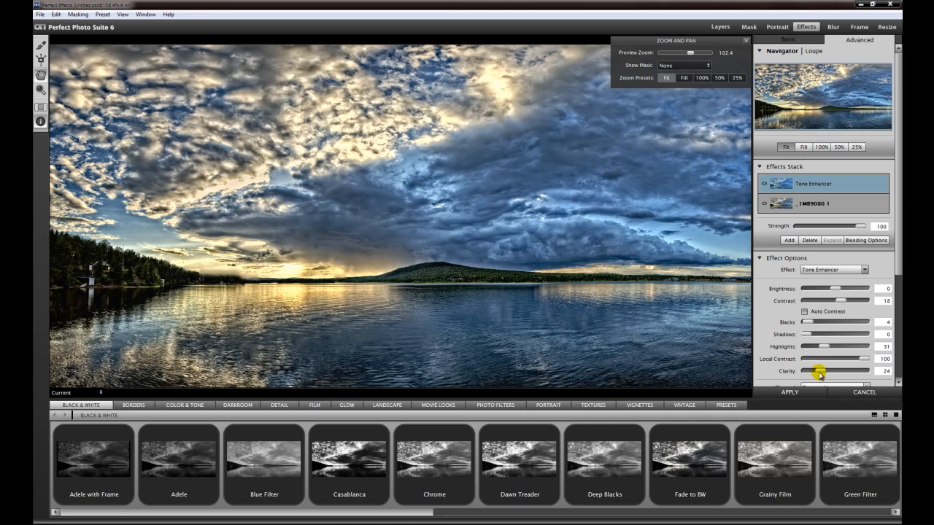
pyautogui.moveTo(810, 371); pyautogui.dragTo(823, 371)
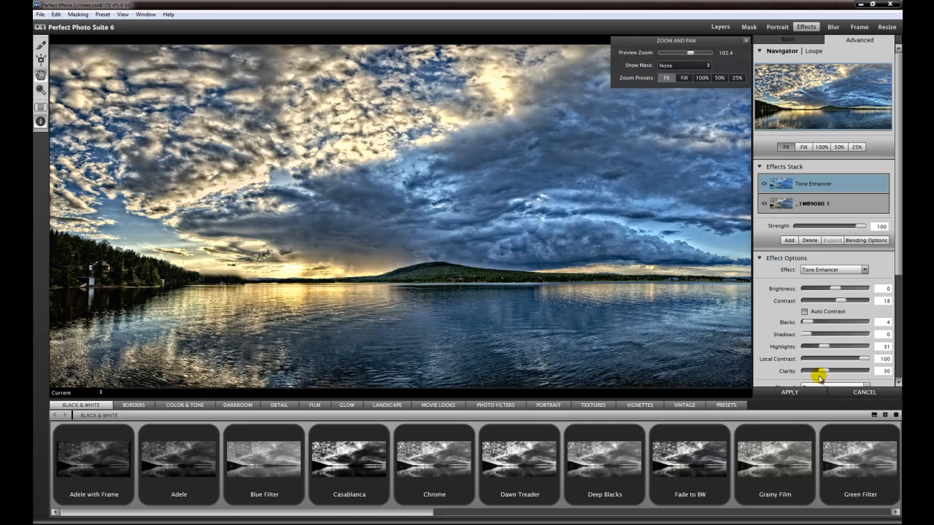
pyautogui.moveTo(805, 357)
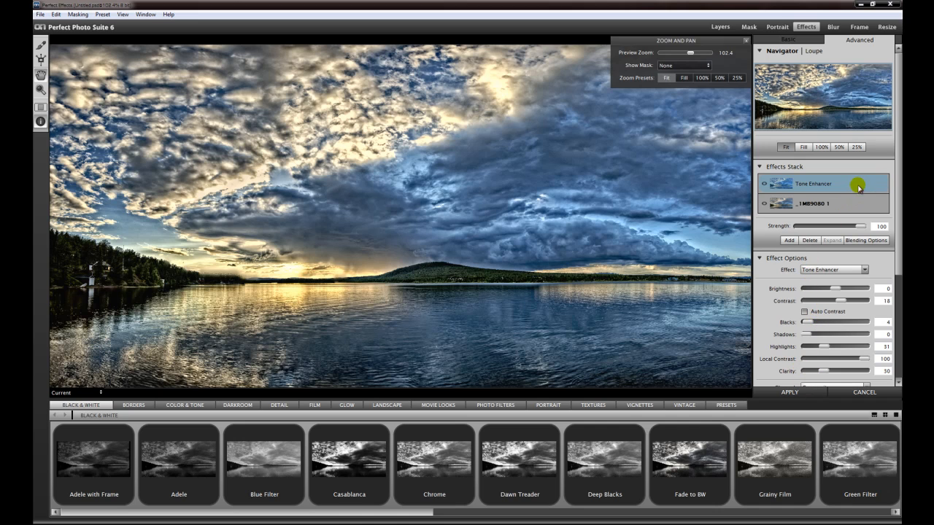
pyautogui.moveTo(796, 370)
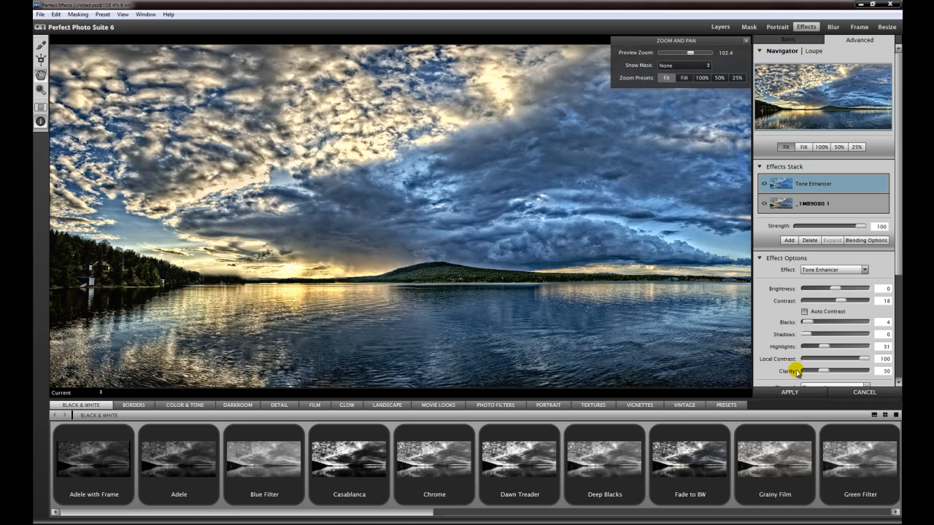
# Step: Apply the enhancement as a top layer, re-show it, and lower its opacity to 81
pyautogui.click(720, 18)
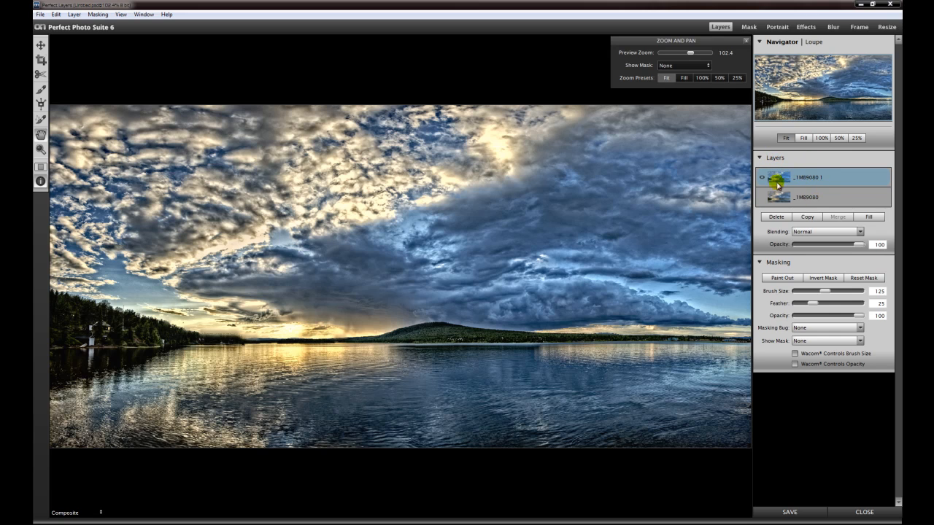
pyautogui.moveTo(765, 201)
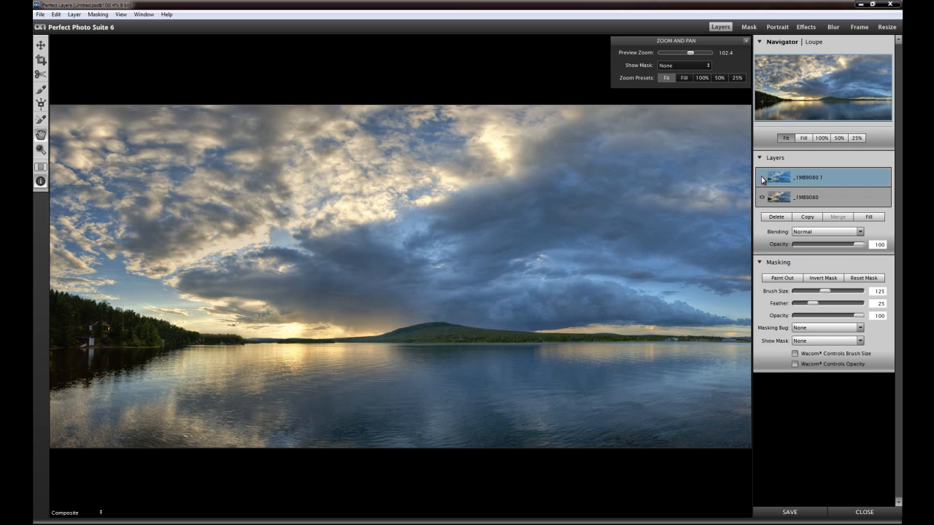
pyautogui.click(762, 178)
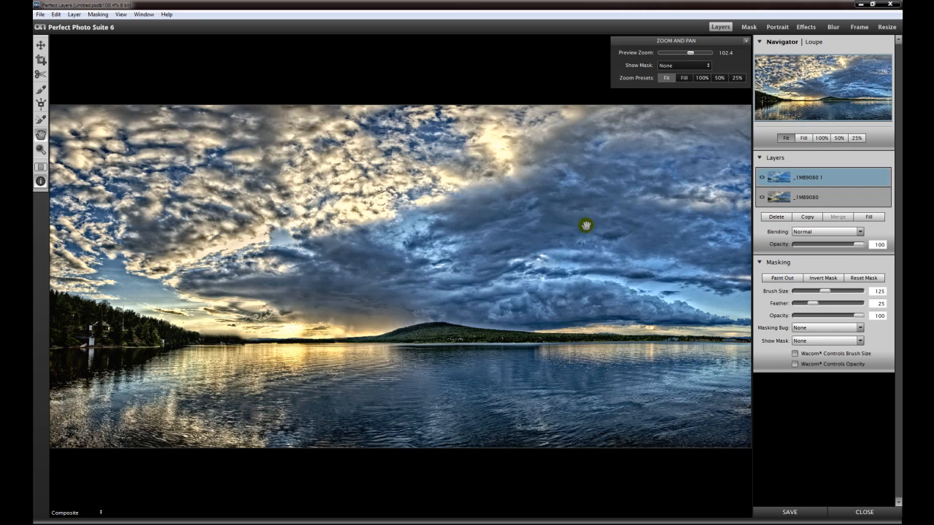
pyautogui.moveTo(327, 159)
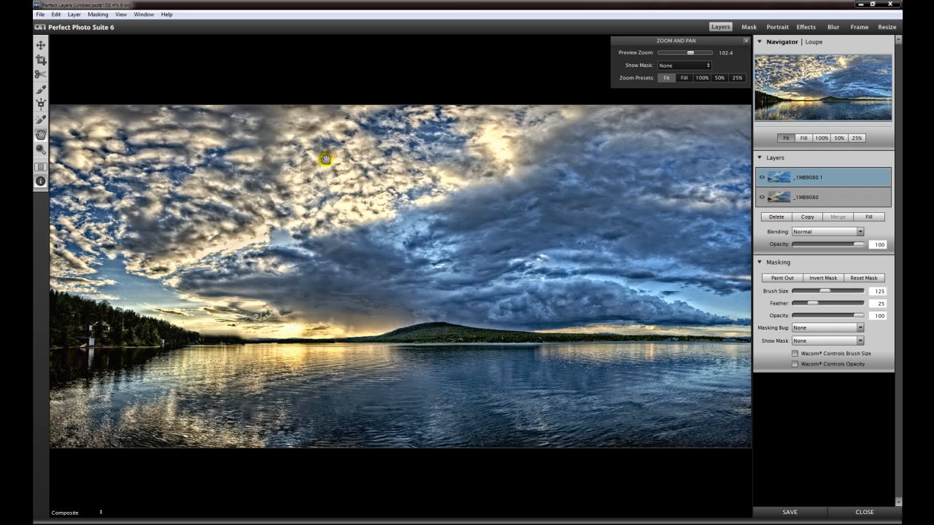
pyautogui.moveTo(592, 240)
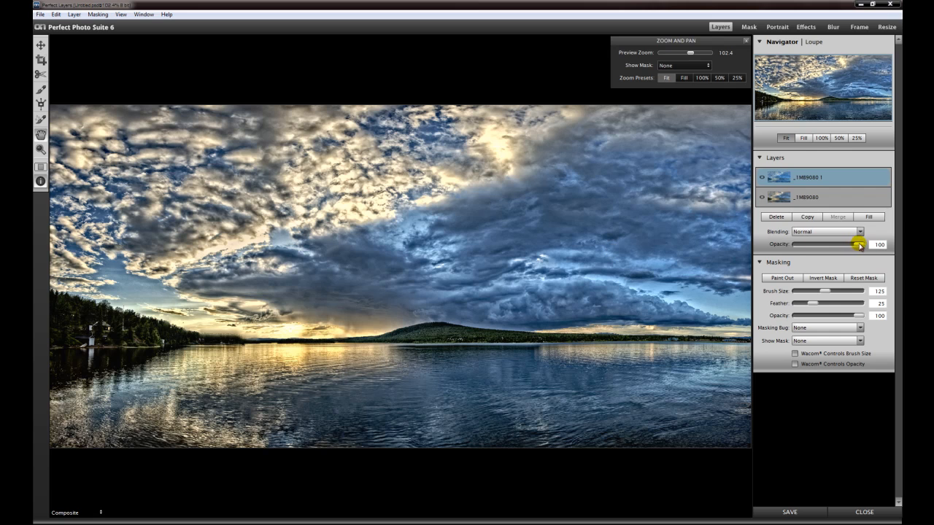
pyautogui.moveTo(857, 245); pyautogui.dragTo(849, 245)
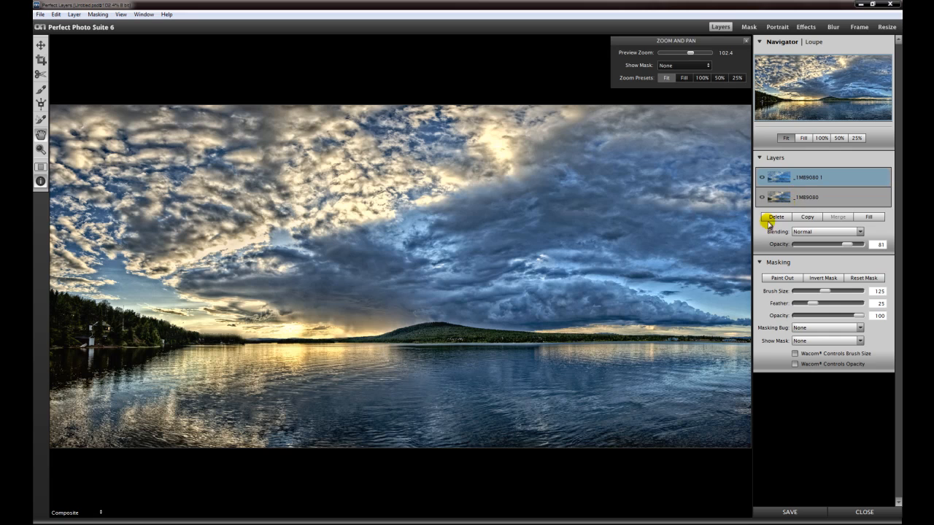
pyautogui.moveTo(476, 385)
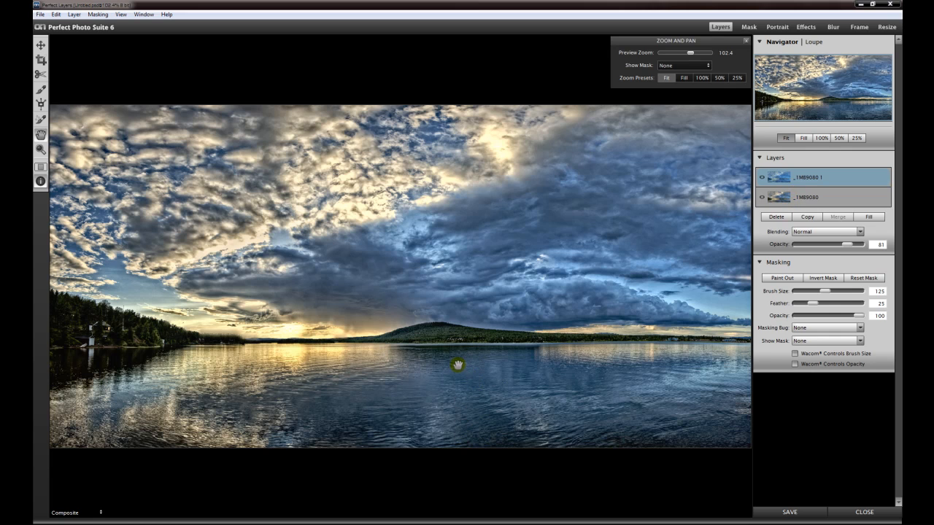
pyautogui.moveTo(694, 328)
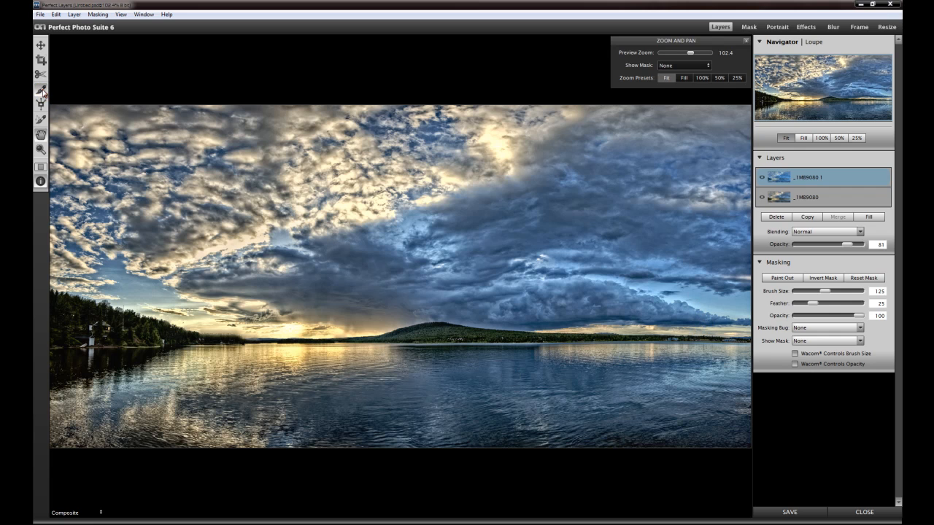
# Step: Configure the Masking Bug as a Rectangle with Show Mask Overlay and Show Grid On
pyautogui.click(41, 90)
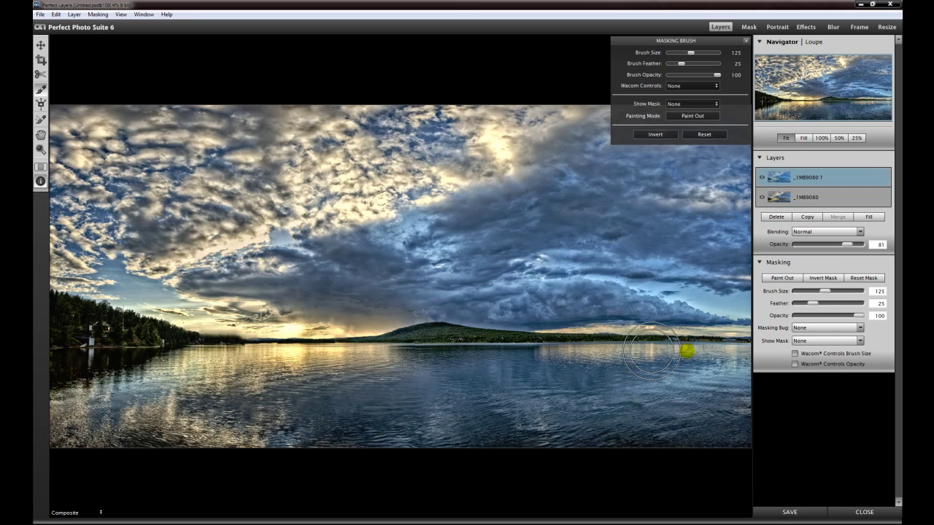
pyautogui.moveTo(120, 128)
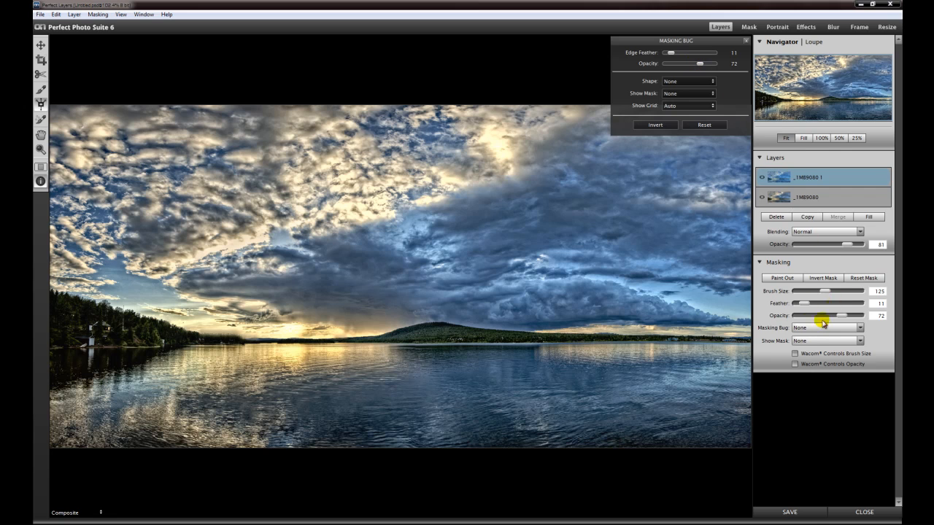
pyautogui.moveTo(823, 308)
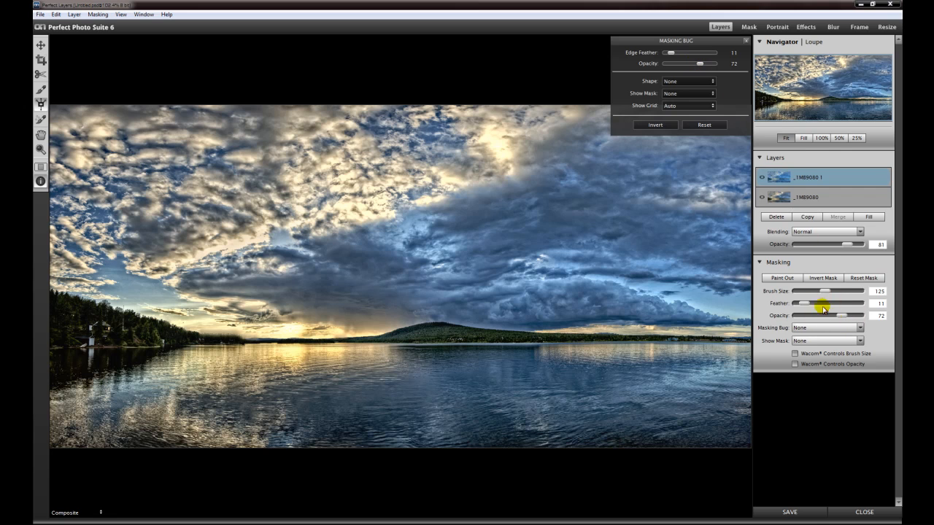
pyautogui.moveTo(738, 98)
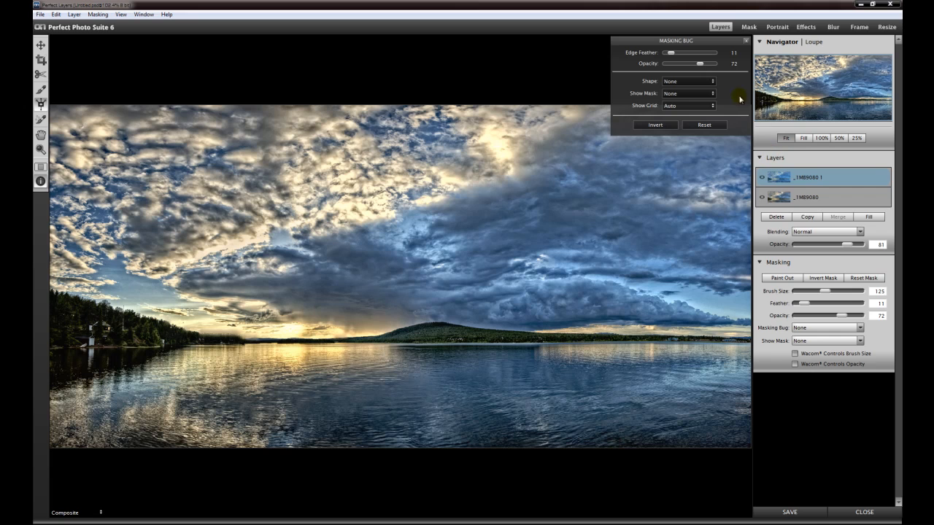
pyautogui.moveTo(694, 85)
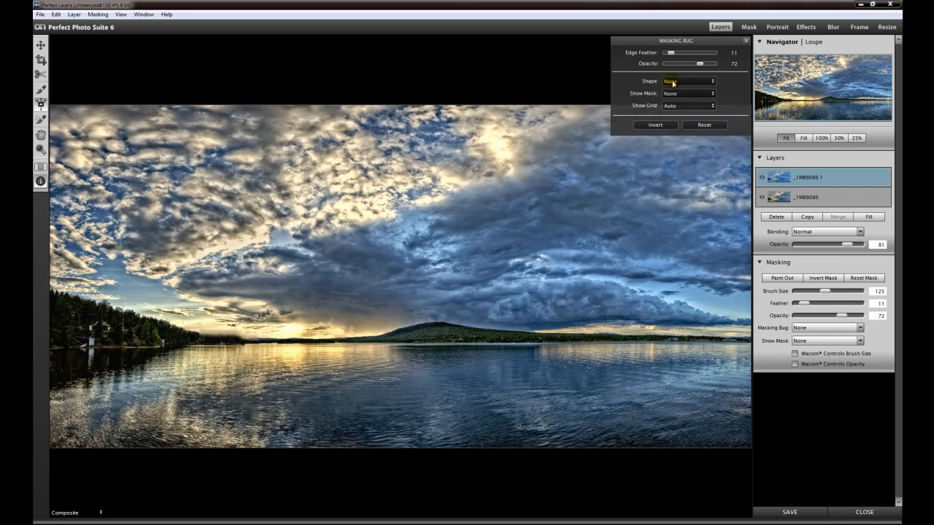
pyautogui.click(687, 81)
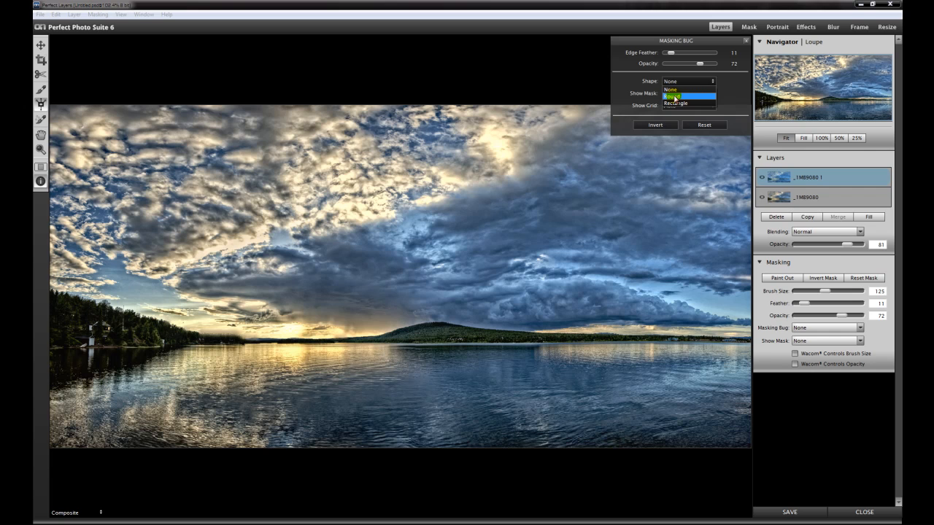
pyautogui.moveTo(674, 103)
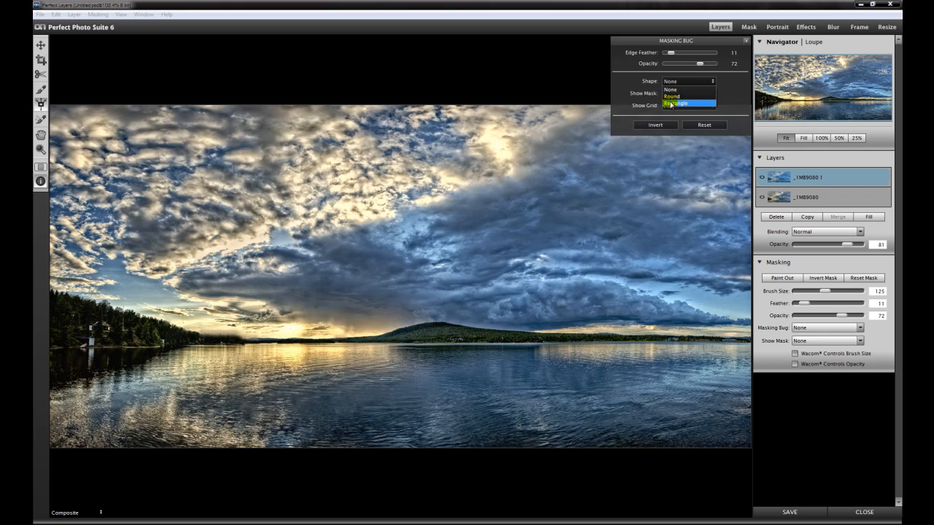
pyautogui.click(678, 102)
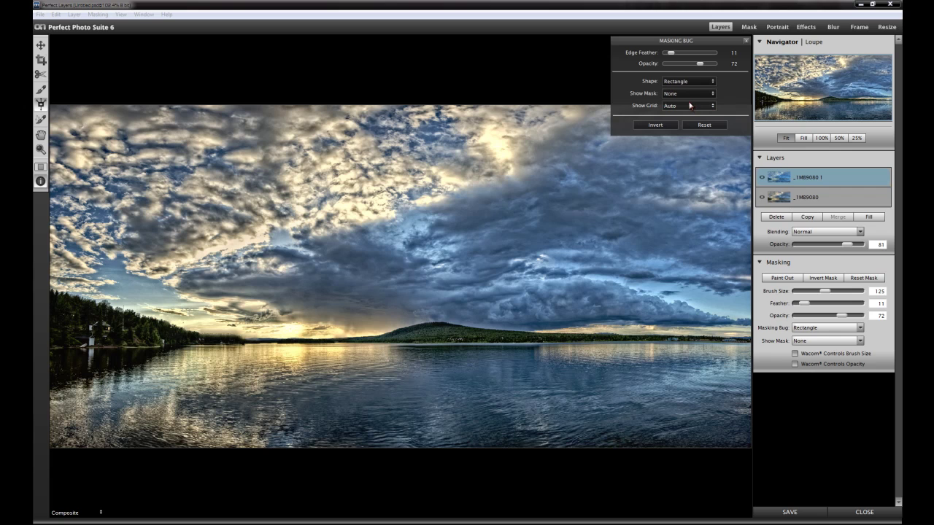
pyautogui.click(685, 93)
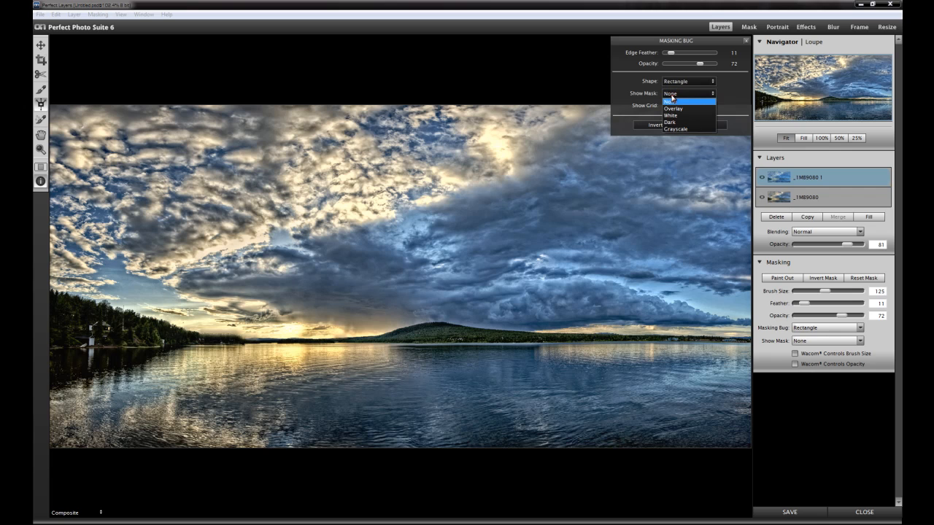
pyautogui.click(672, 108)
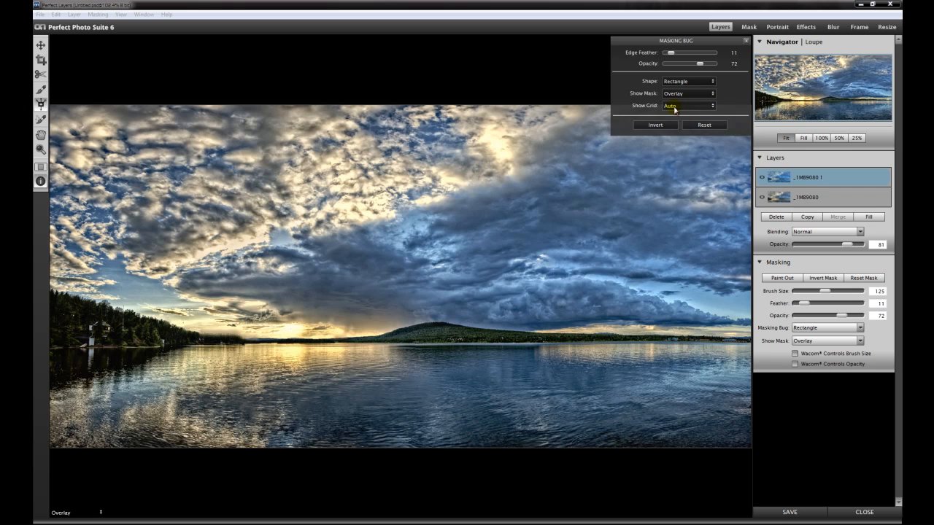
pyautogui.click(689, 105)
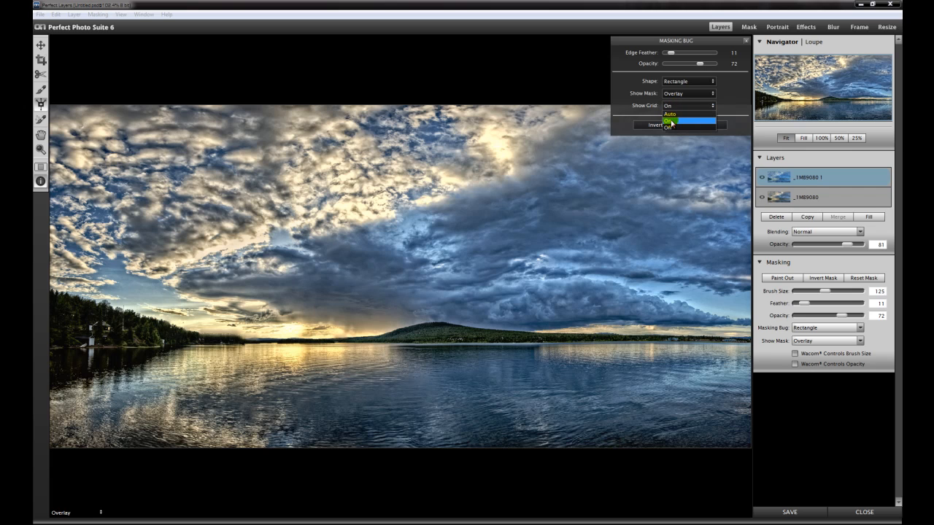
pyautogui.click(668, 113)
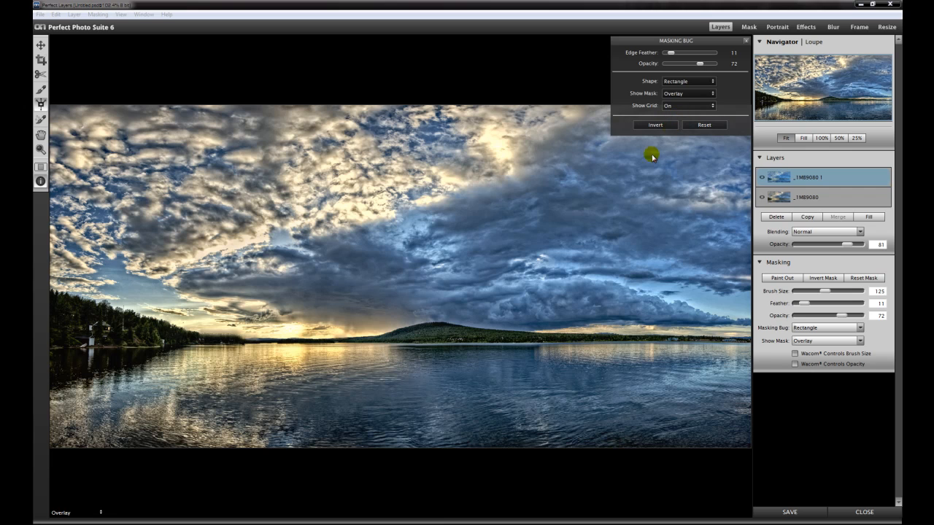
pyautogui.moveTo(420, 385)
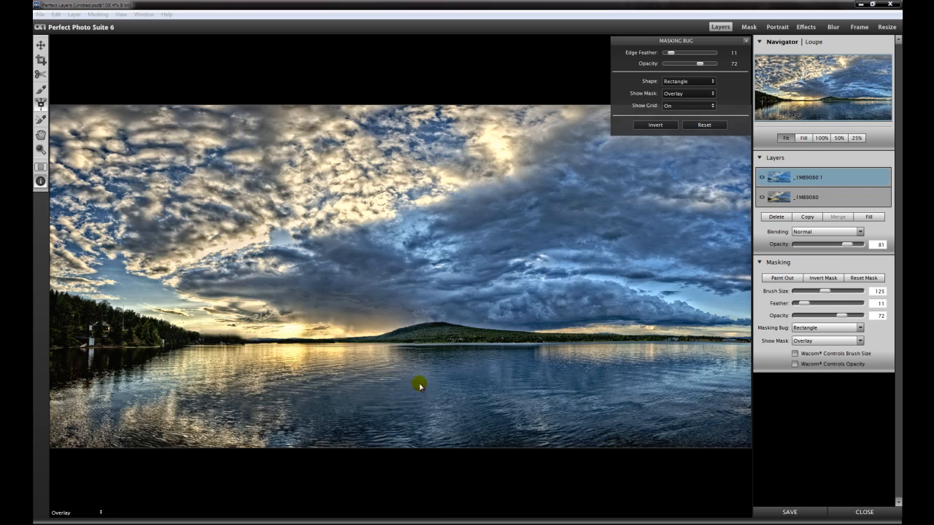
pyautogui.moveTo(434, 389)
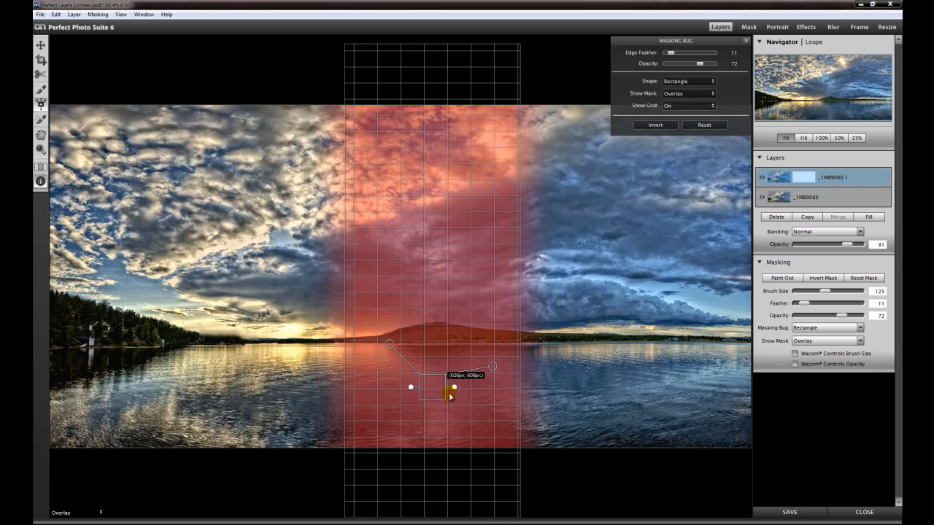
# Step: Position and level the rectangular bug so the red mask covers the water up to the horizon
pyautogui.moveTo(451, 394); pyautogui.dragTo(454, 155)
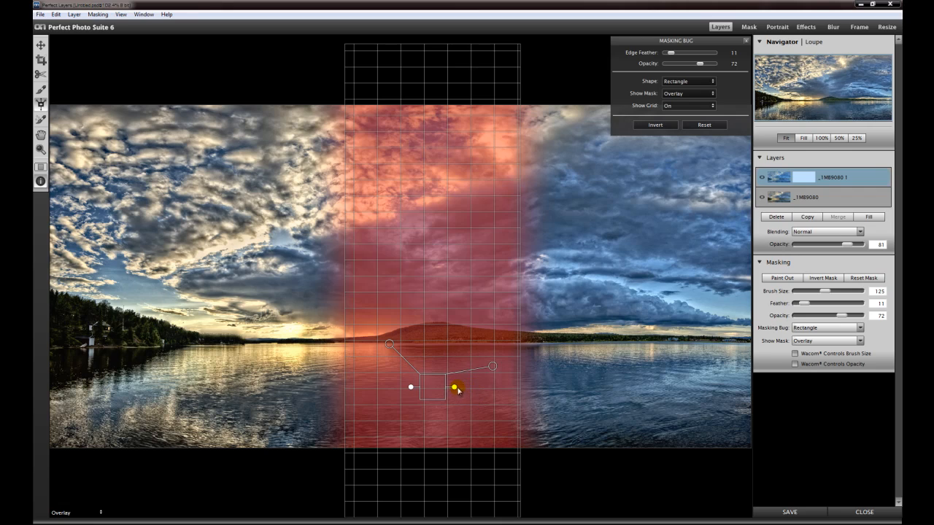
pyautogui.moveTo(453, 387); pyautogui.dragTo(452, 381)
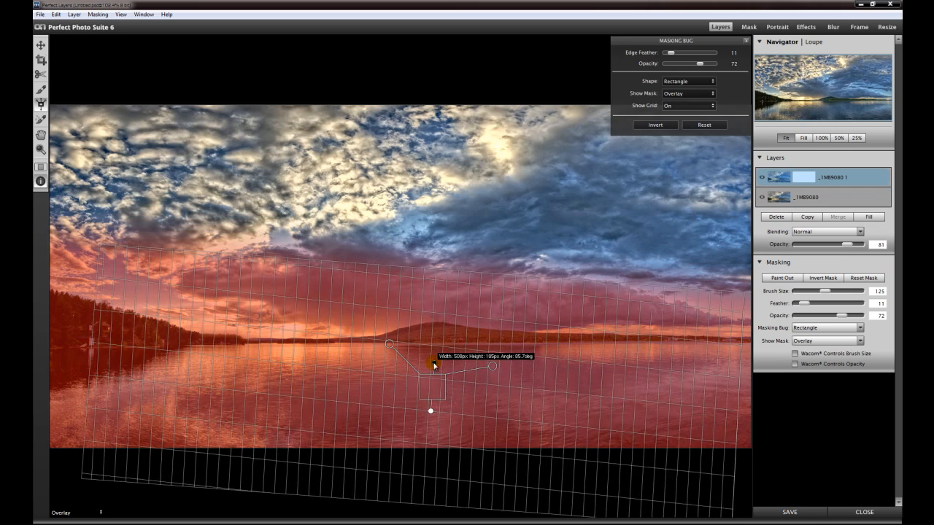
pyautogui.moveTo(431, 364); pyautogui.dragTo(430, 365)
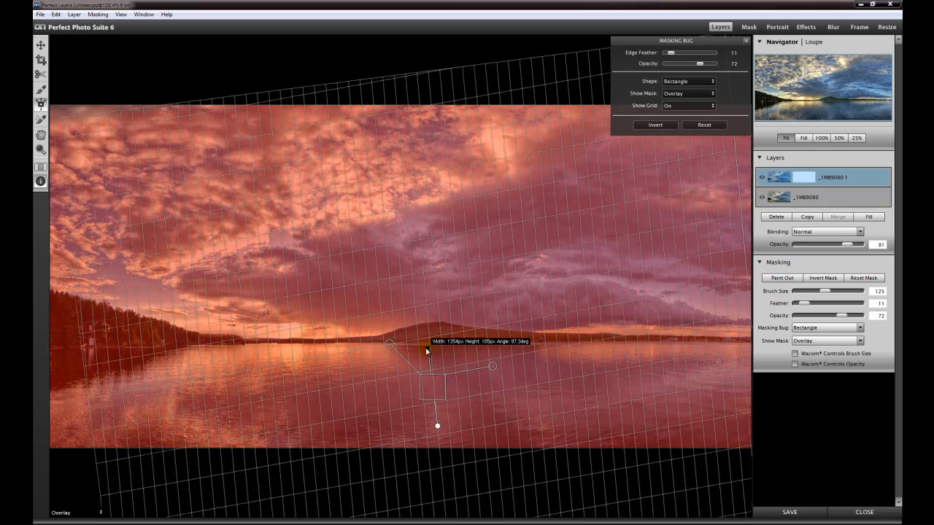
pyautogui.moveTo(426, 350); pyautogui.dragTo(449, 347)
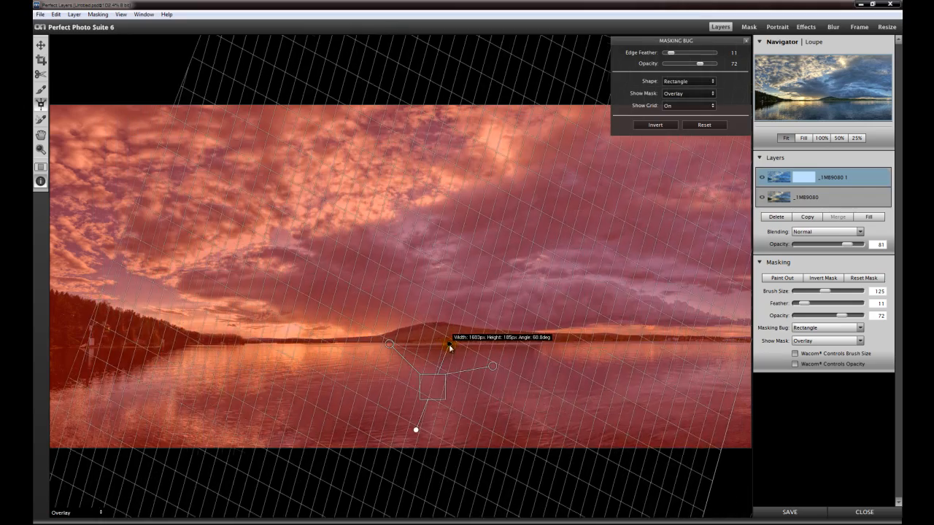
pyautogui.moveTo(449, 347); pyautogui.dragTo(435, 361)
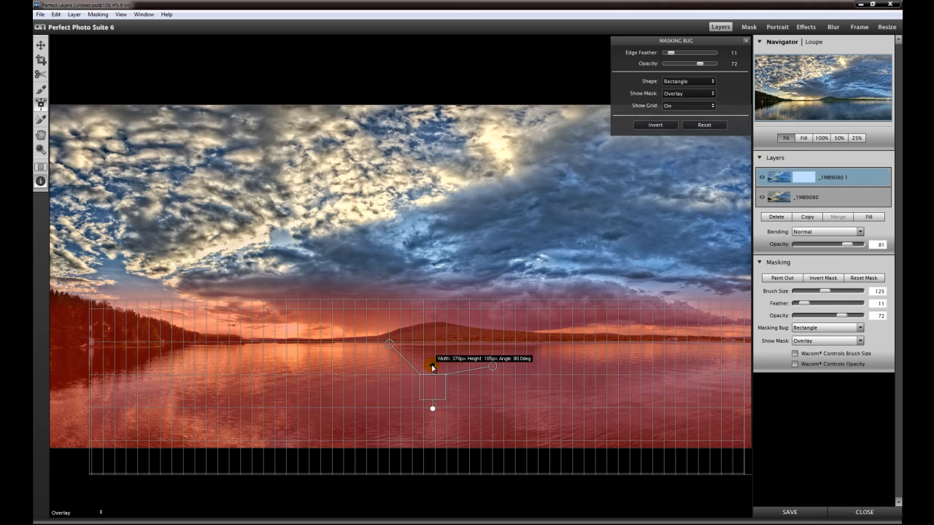
pyautogui.moveTo(430, 368); pyautogui.dragTo(432, 386)
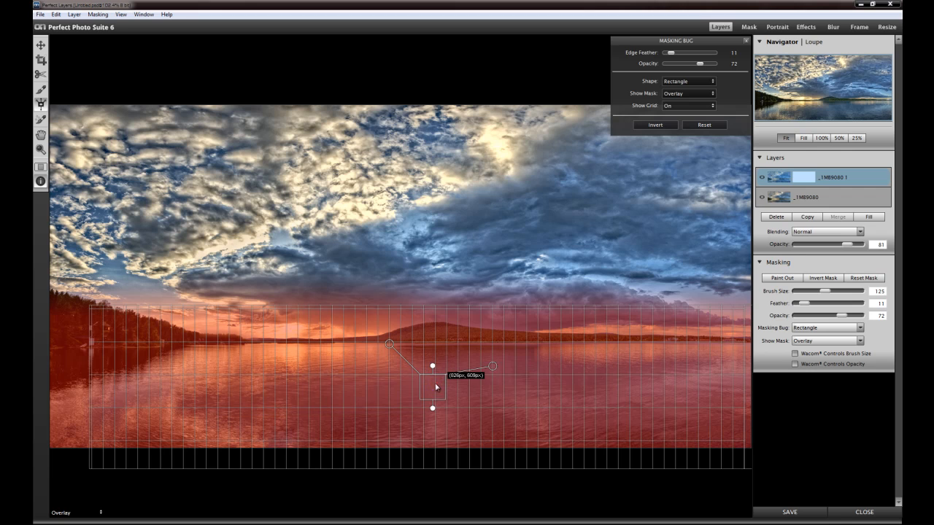
pyautogui.moveTo(432, 386); pyautogui.dragTo(414, 414)
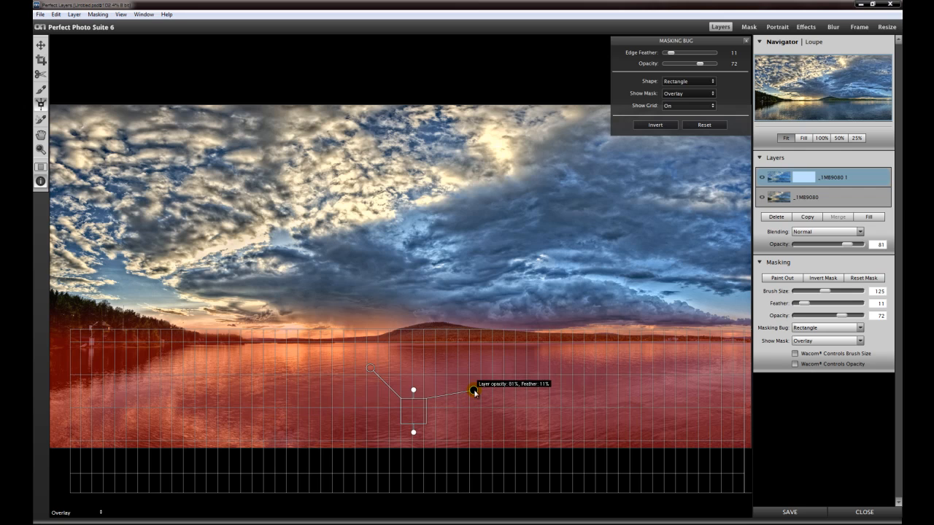
pyautogui.moveTo(368, 368)
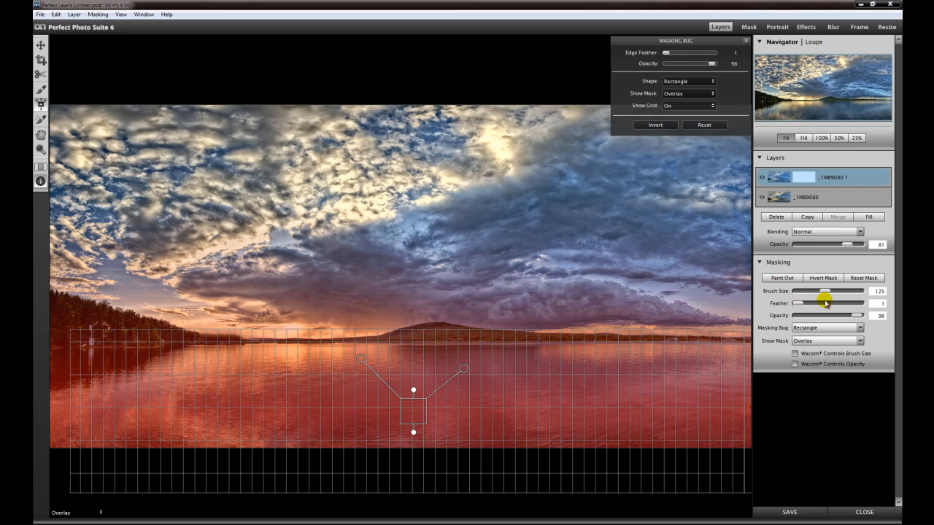
# Step: Feather the mask edge along the horizon and raise the mask to full opacity
pyautogui.moveTo(791, 304); pyautogui.dragTo(824, 303)
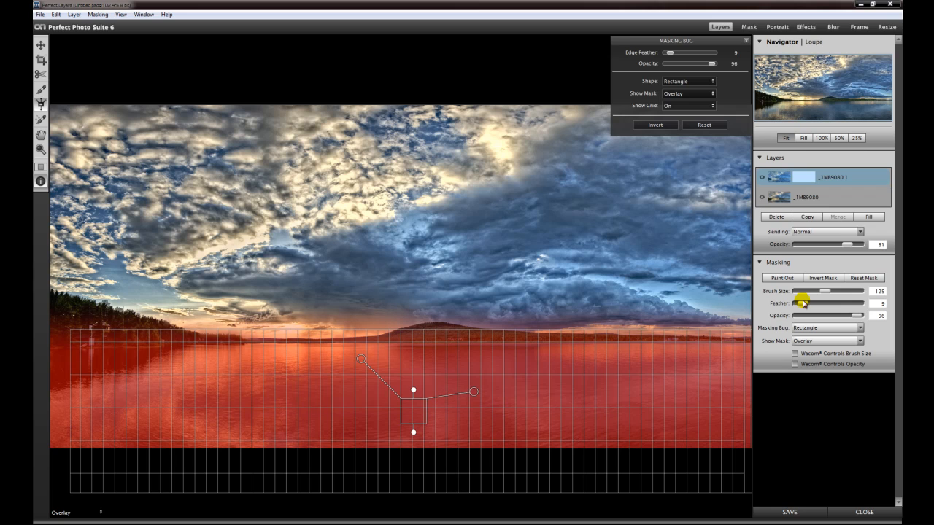
pyautogui.moveTo(831, 315); pyautogui.dragTo(859, 315)
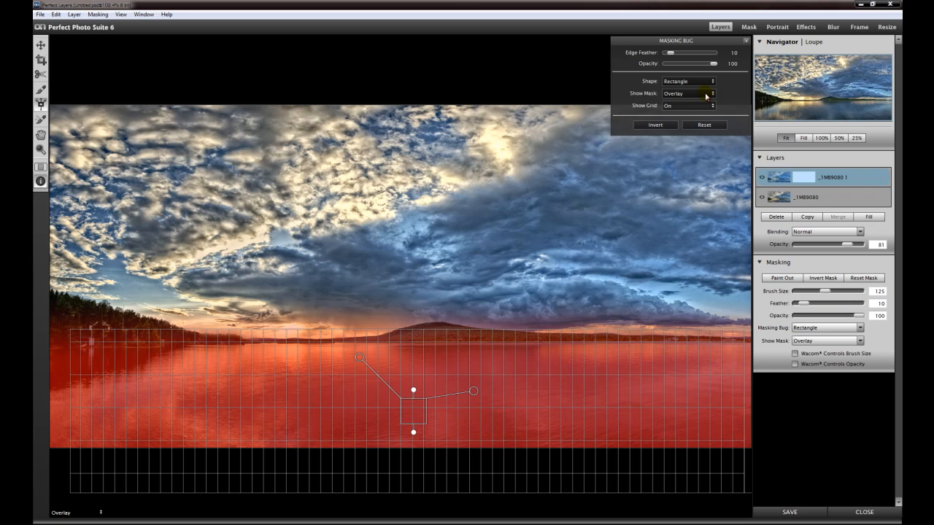
pyautogui.moveTo(688, 107)
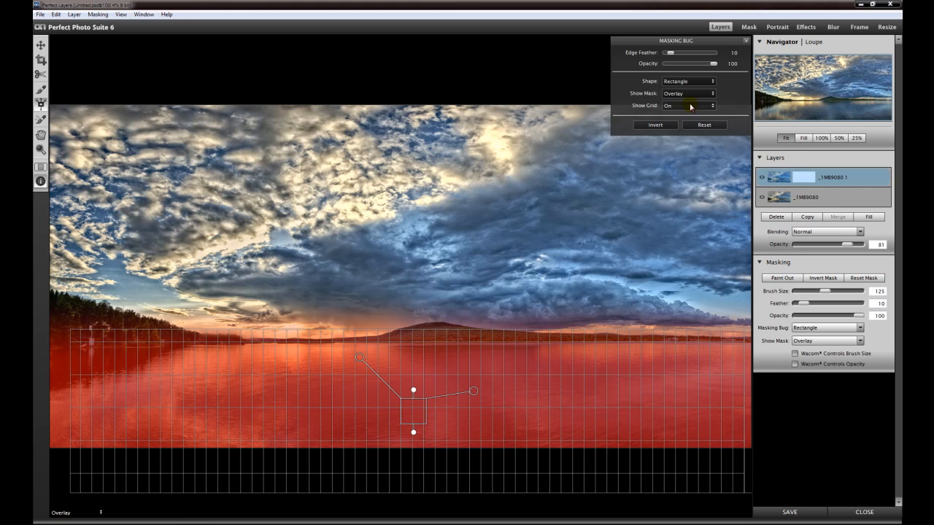
# Step: Set Show Grid to Auto, hide the mask overlay, and lower mask opacity to 80
pyautogui.click(686, 105)
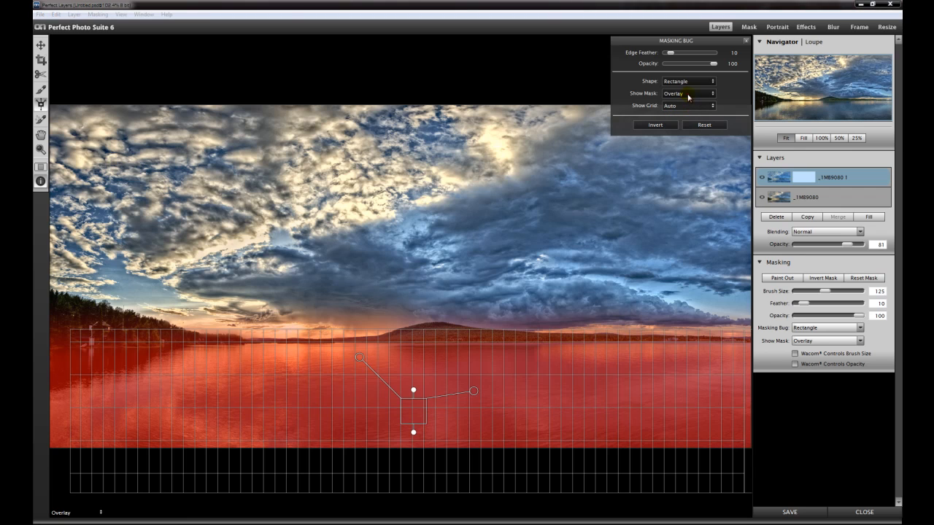
pyautogui.click(685, 93)
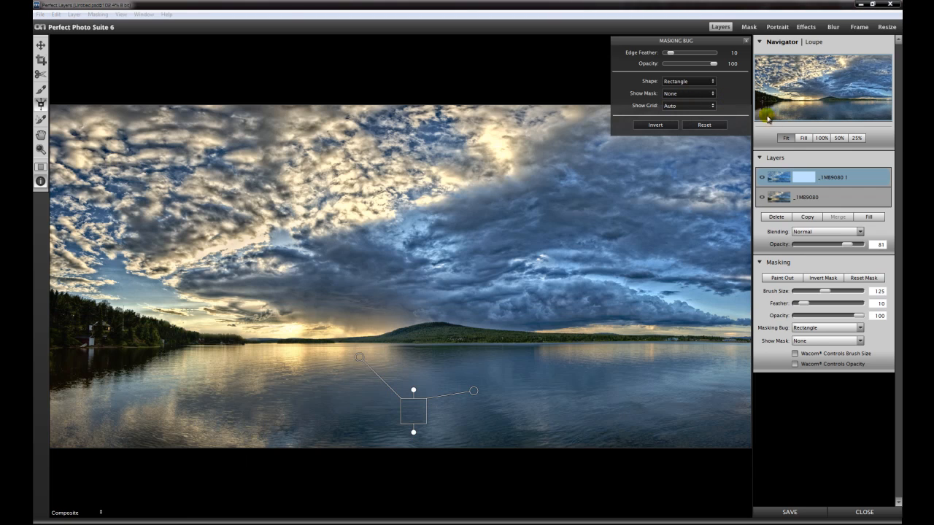
pyautogui.moveTo(786, 168)
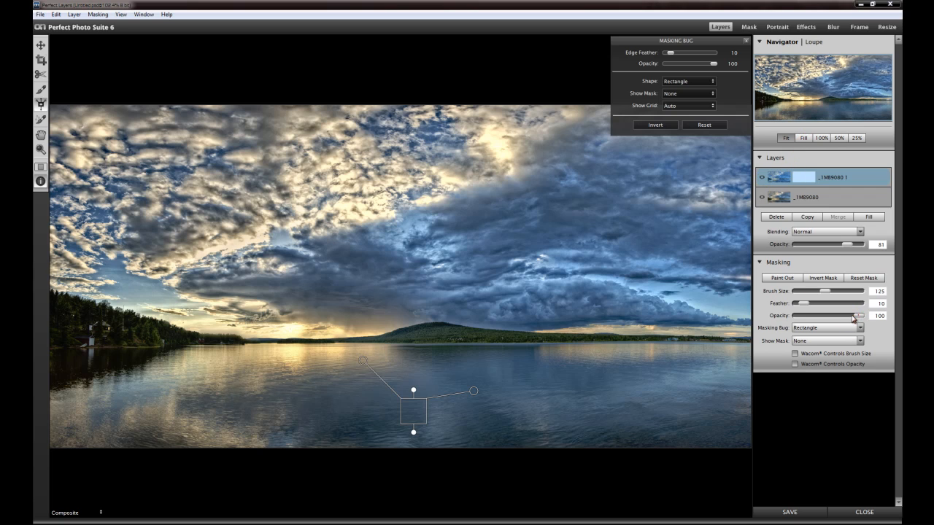
pyautogui.moveTo(860, 315); pyautogui.dragTo(854, 316)
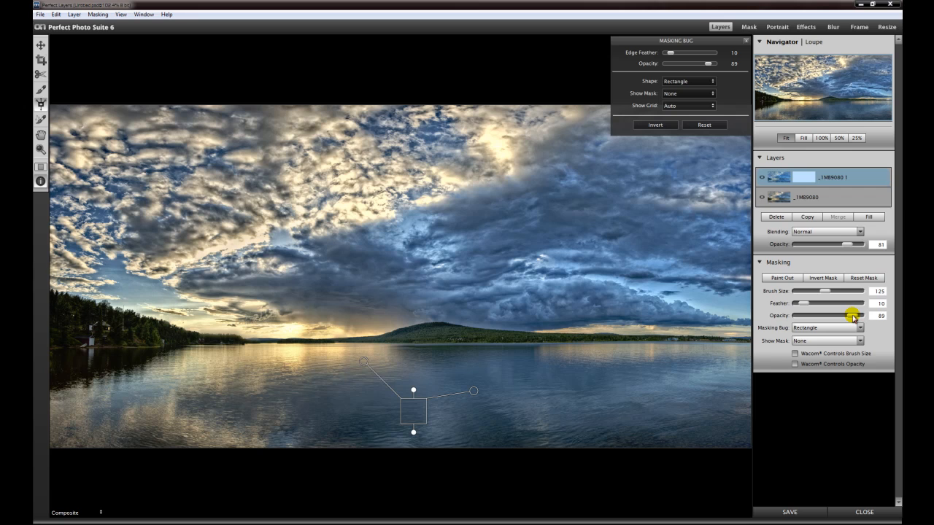
pyautogui.moveTo(853, 315); pyautogui.dragTo(846, 315)
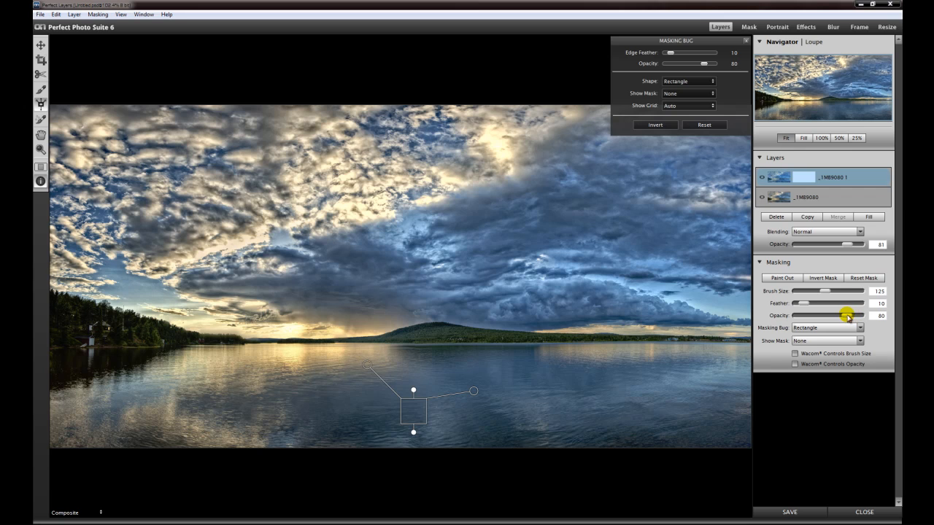
pyautogui.moveTo(809, 245)
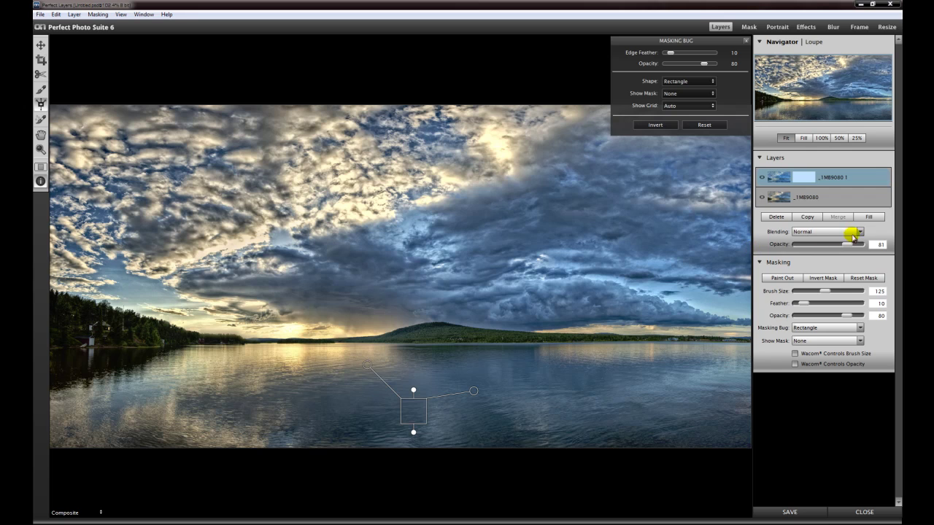
pyautogui.moveTo(630, 231)
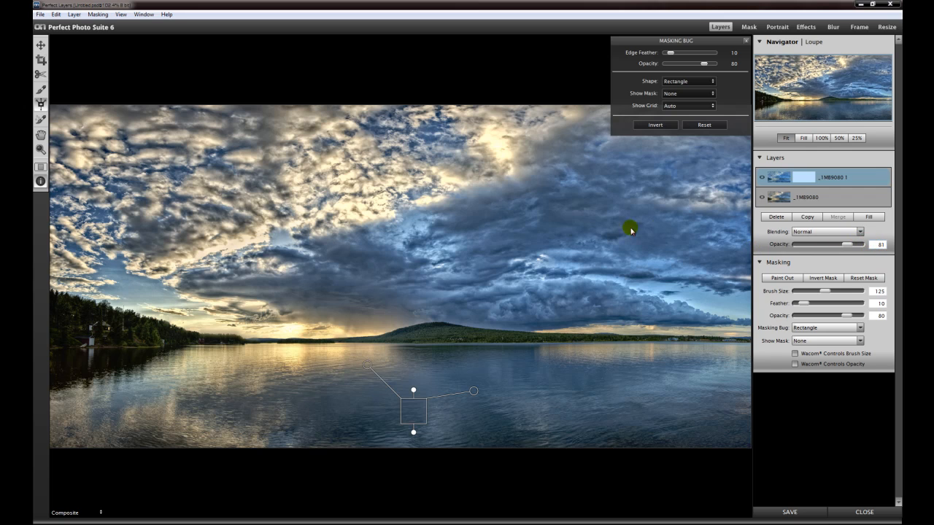
pyautogui.moveTo(473, 199)
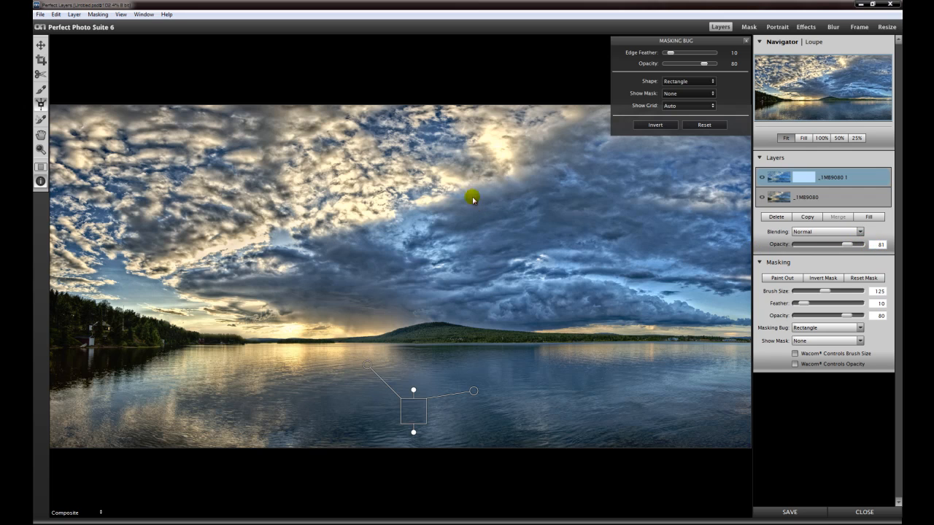
pyautogui.moveTo(857, 315)
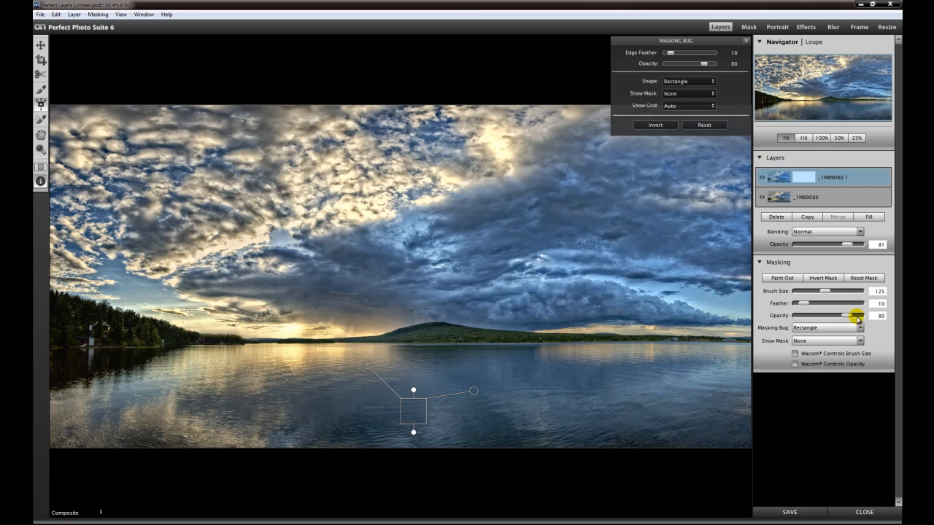
pyautogui.moveTo(569, 416)
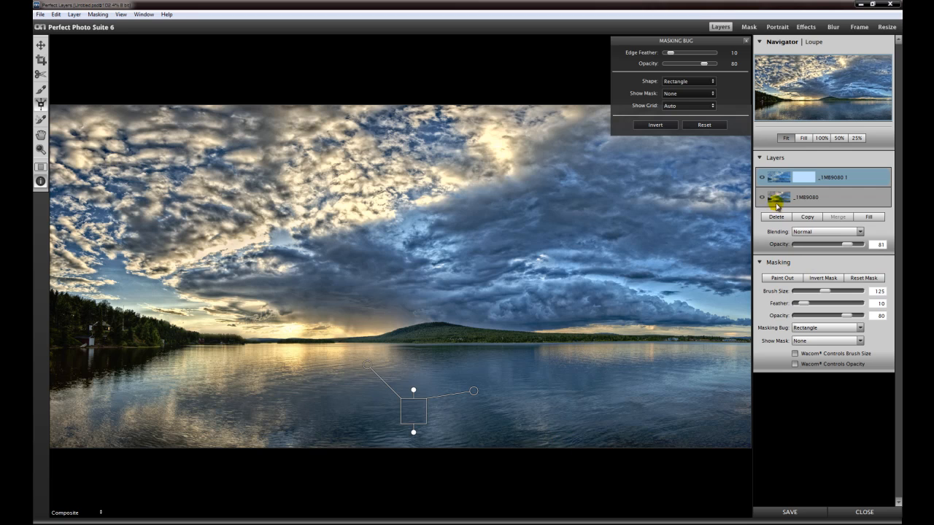
# Step: Lower the masking opacity to 58 and switch the Masking Bug off
pyautogui.click(762, 181)
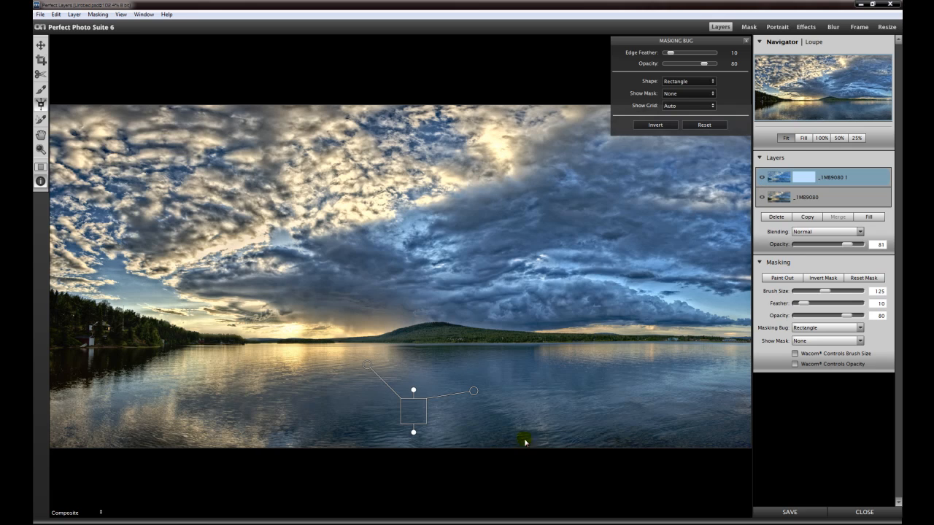
pyautogui.moveTo(845, 318)
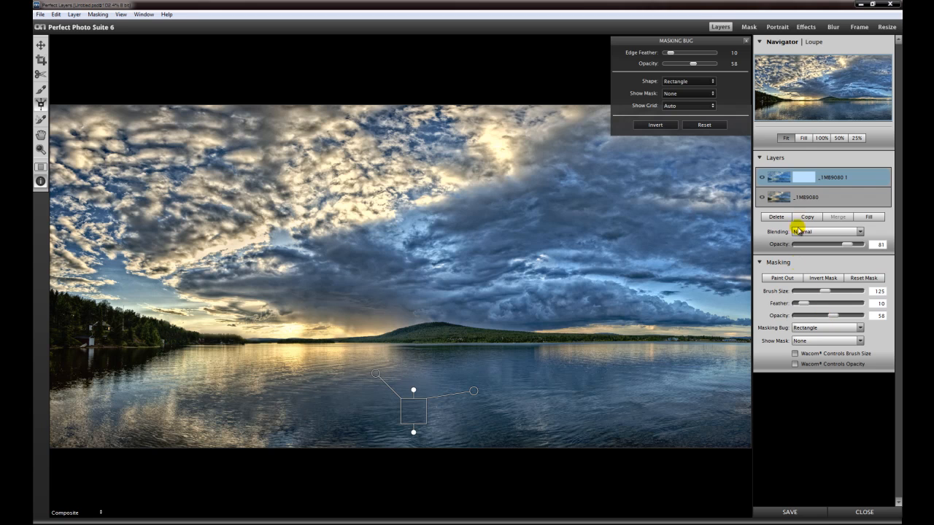
pyautogui.click(761, 178)
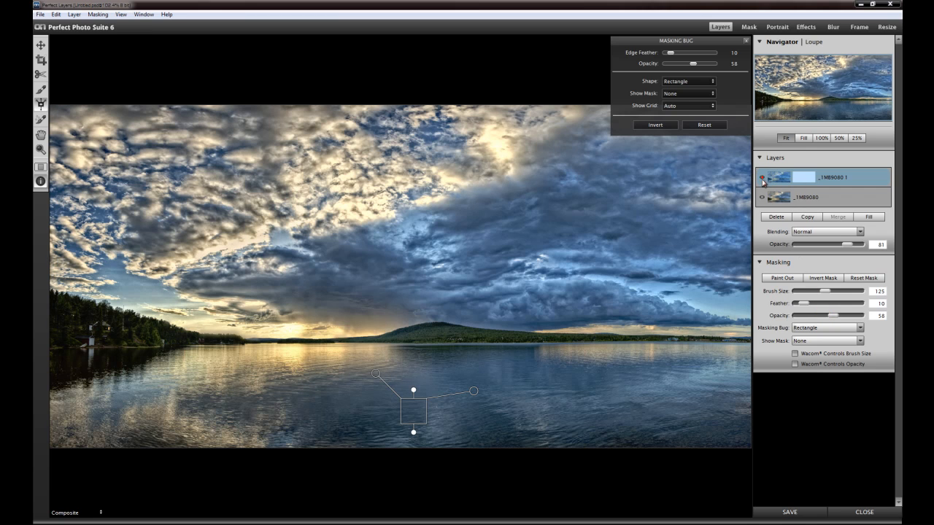
pyautogui.click(761, 181)
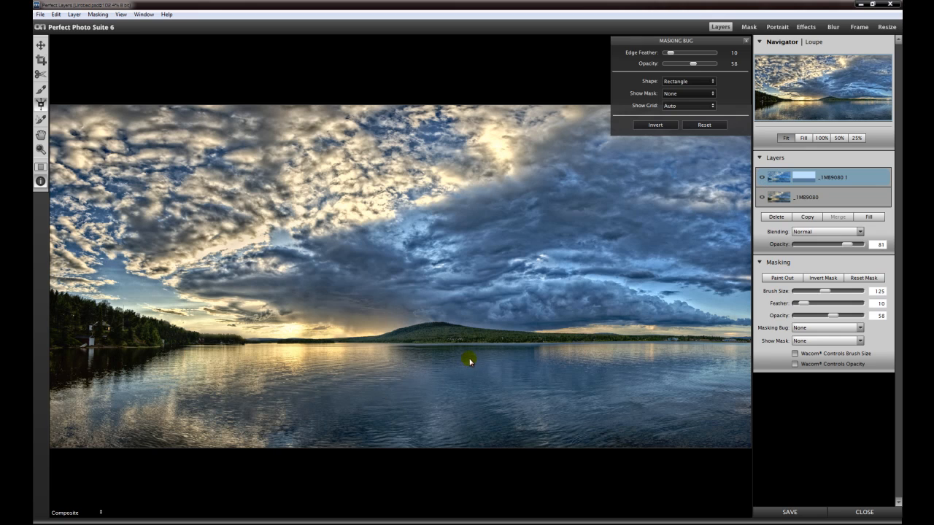
pyautogui.moveTo(467, 382)
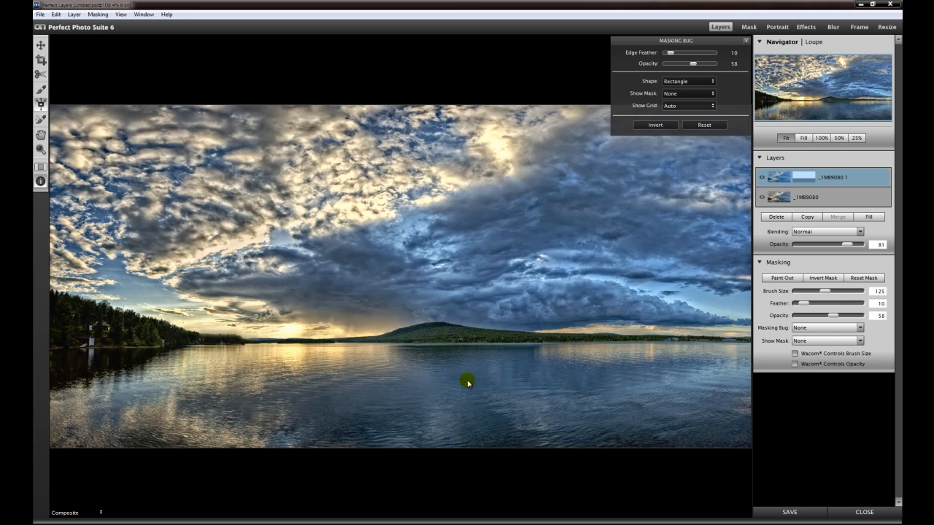
pyautogui.moveTo(648, 306)
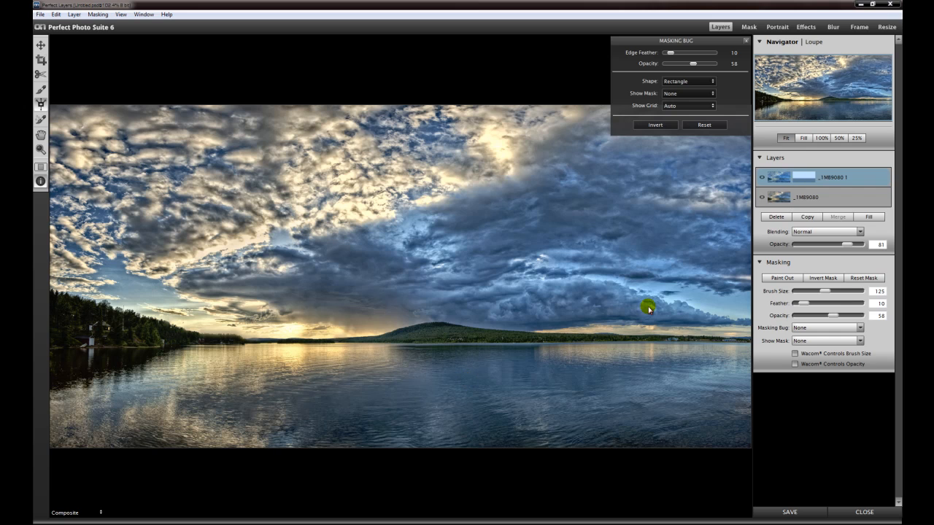
pyautogui.moveTo(771, 251)
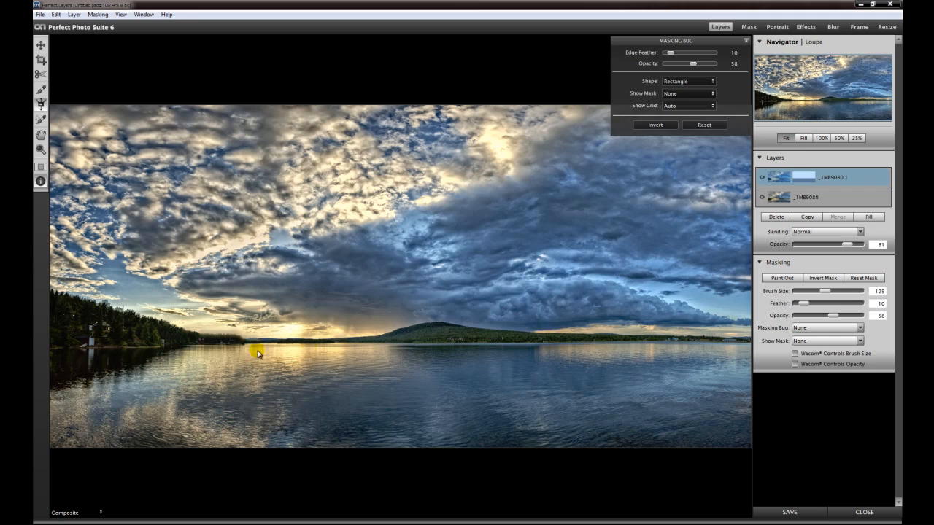
pyautogui.moveTo(487, 345)
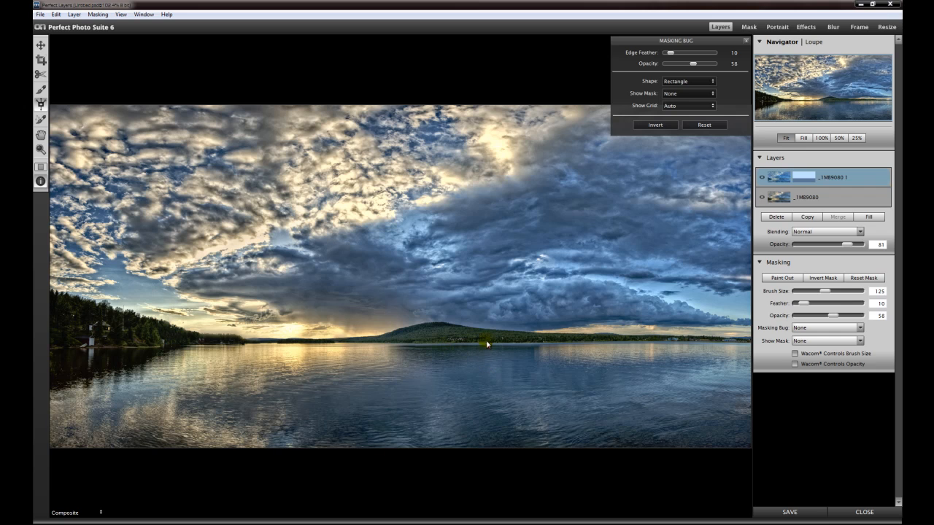
pyautogui.moveTo(699, 332)
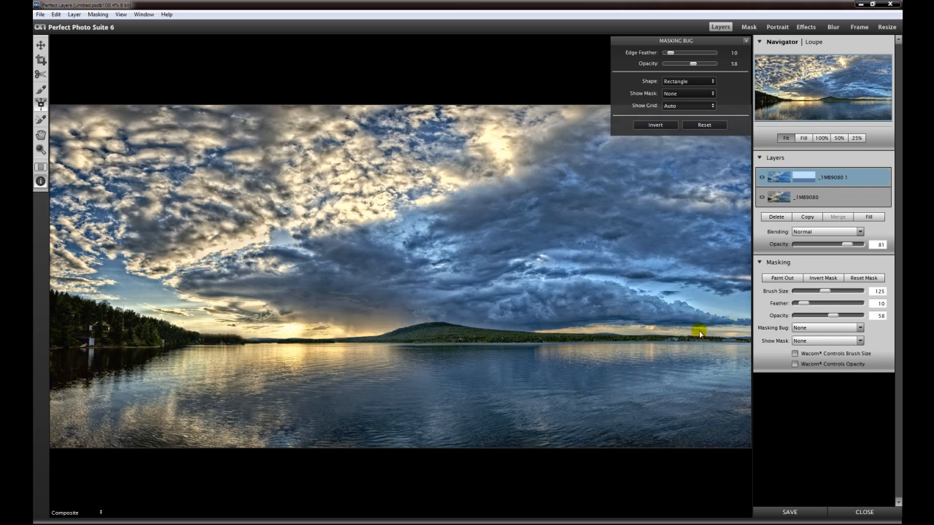
pyautogui.moveTo(776, 324)
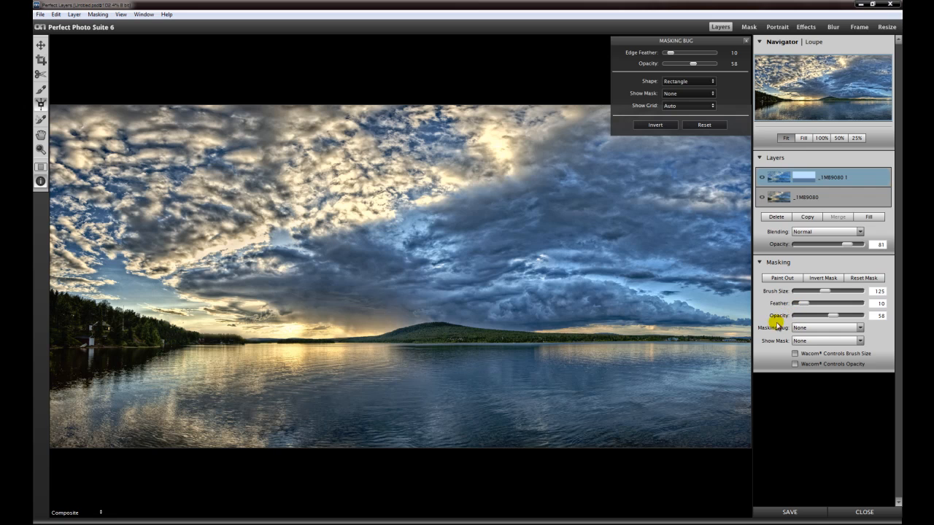
pyautogui.moveTo(592, 415)
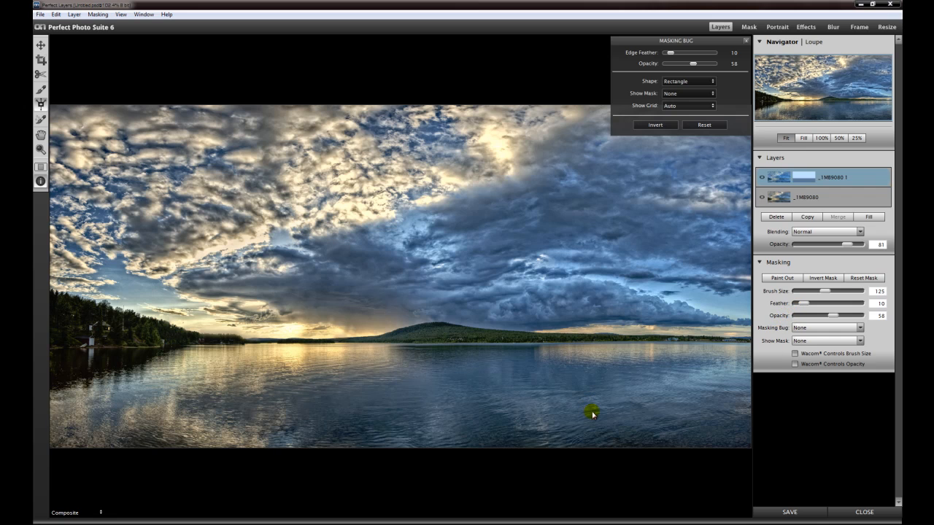
pyautogui.moveTo(770, 226)
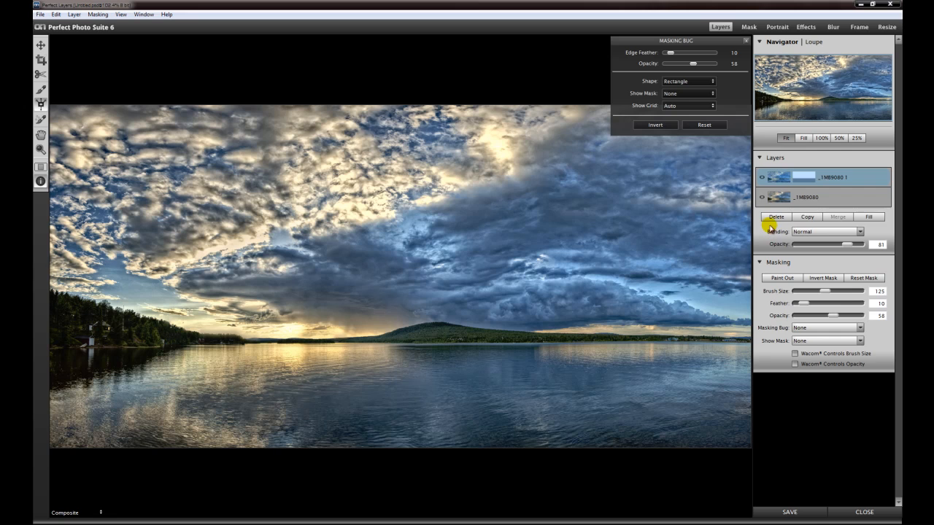
pyautogui.moveTo(793, 435)
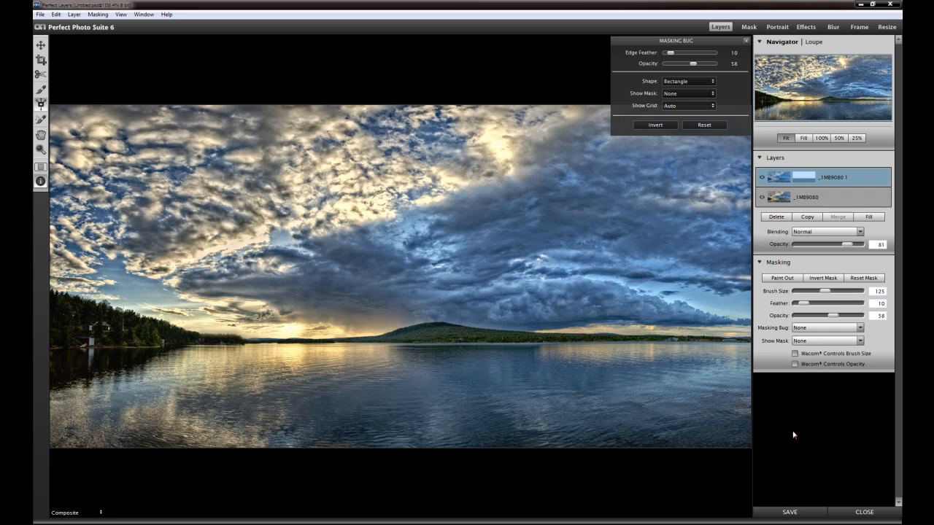